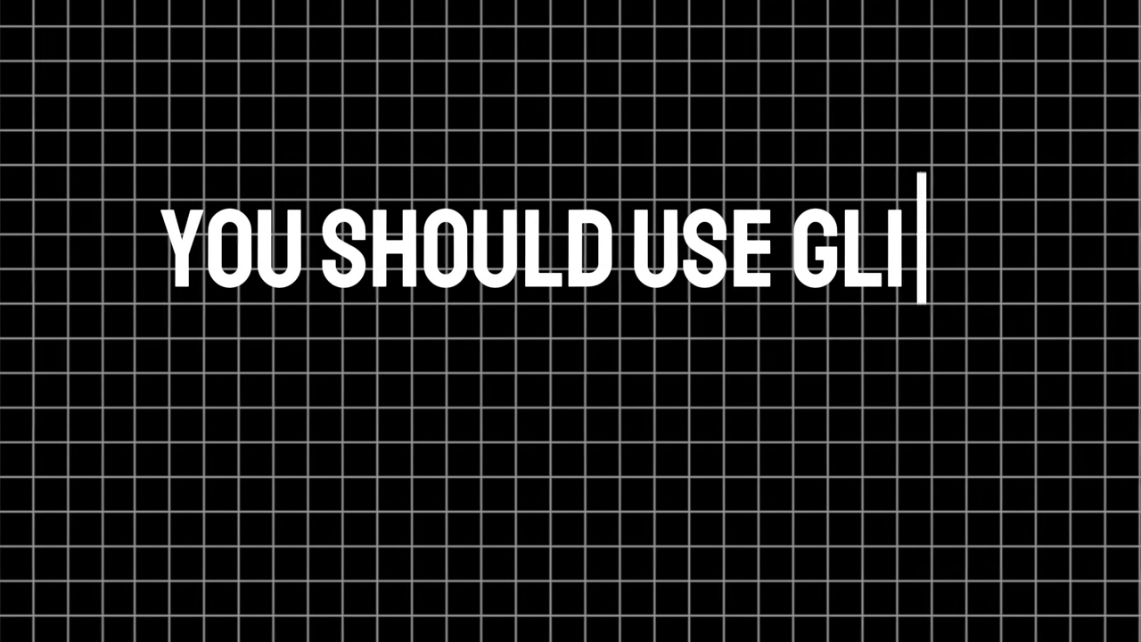
Step: Finish the title card tip text 'RECORDER OR YOUR MOBILE'
type("P RECORDER OR YOUR MOBILE")
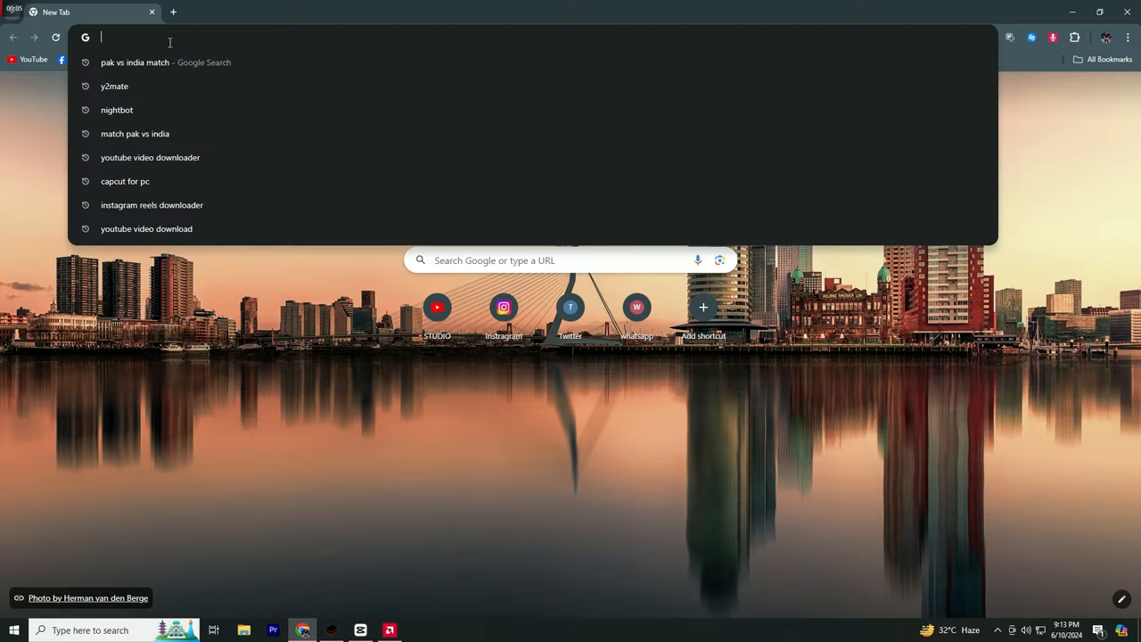
Step: Search 'SAPPHIRE' and open the GetIntoPC page for Boris FX Sapphire Suite 2020
type("SAPPHIRE")
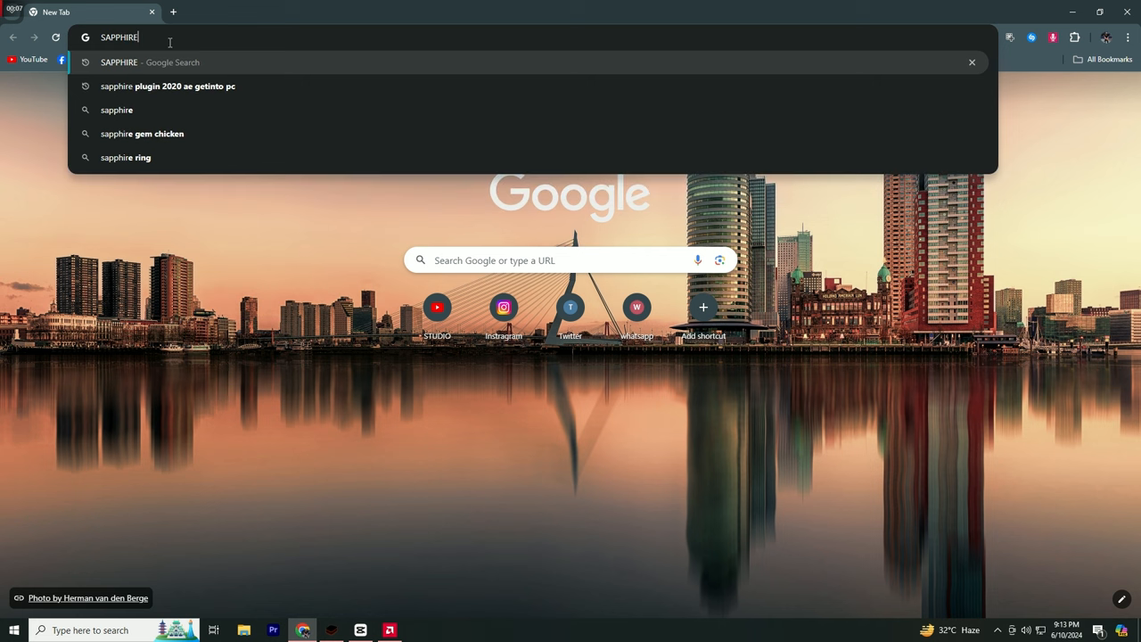
mouse_move(221, 86)
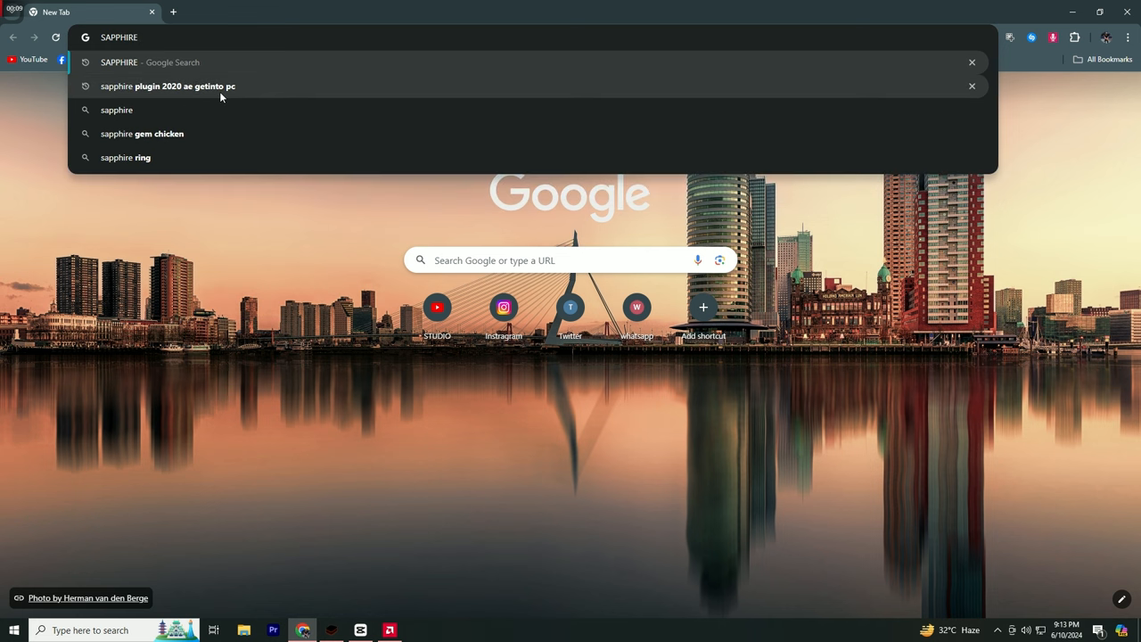
left_click(185, 86)
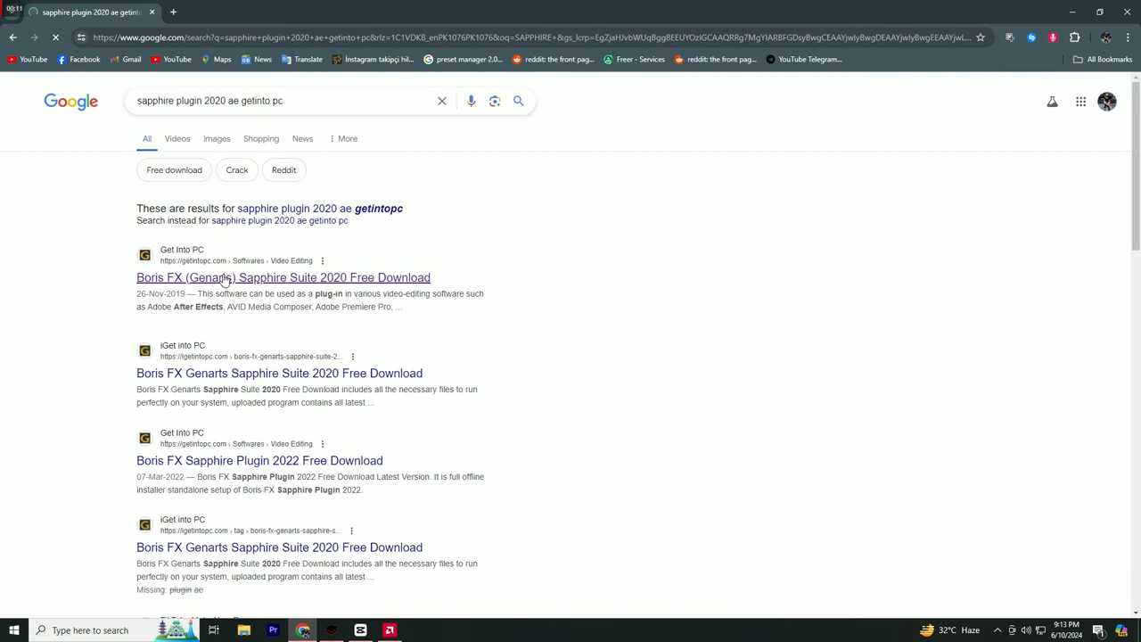
left_click(281, 278)
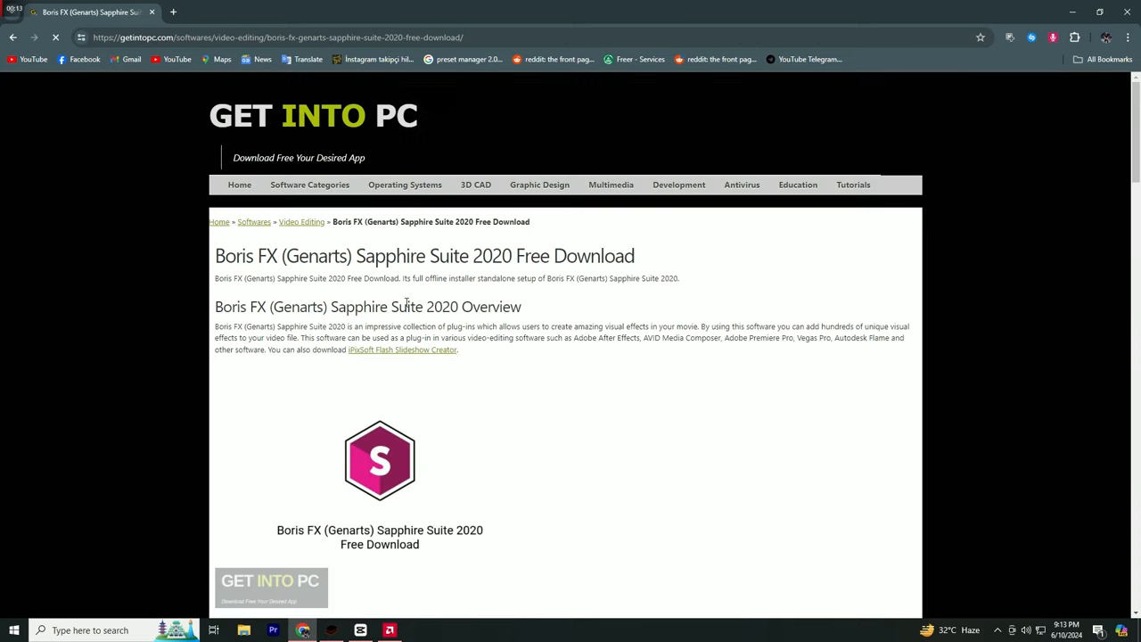
Step: Scroll down the page to reach the download buttons
scroll("down", 3)
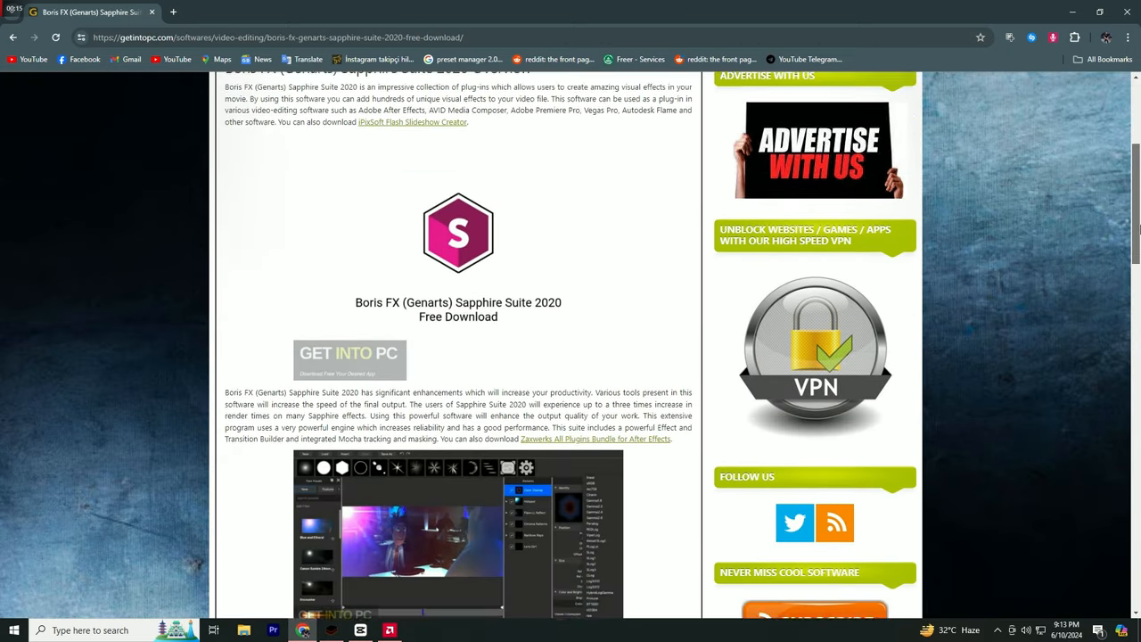
scroll("down", 3)
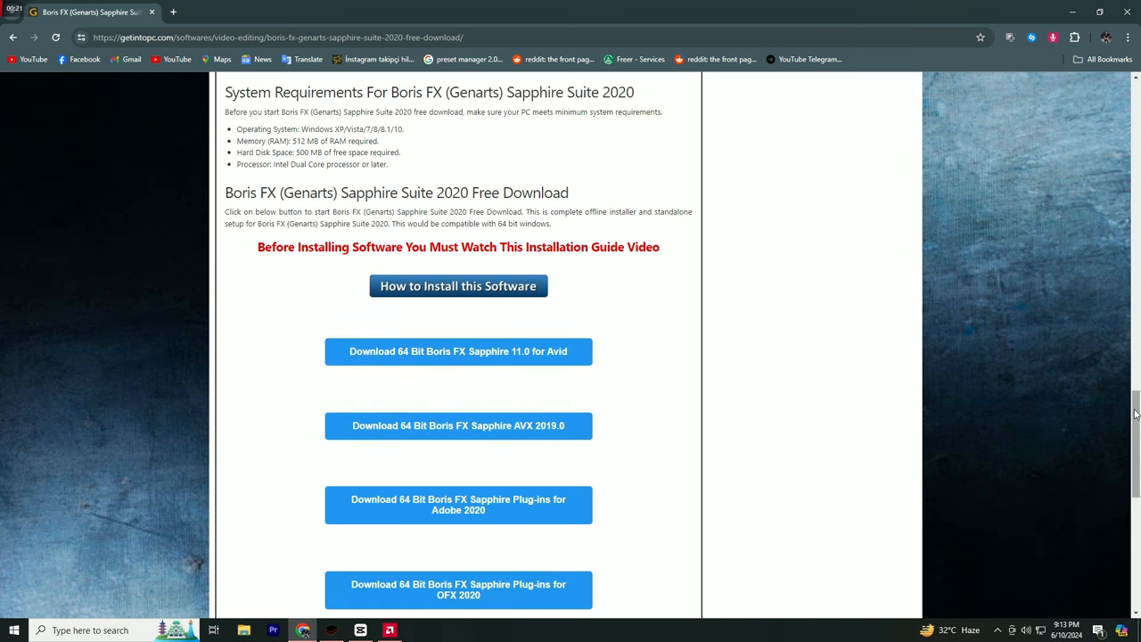
scroll("down", 3)
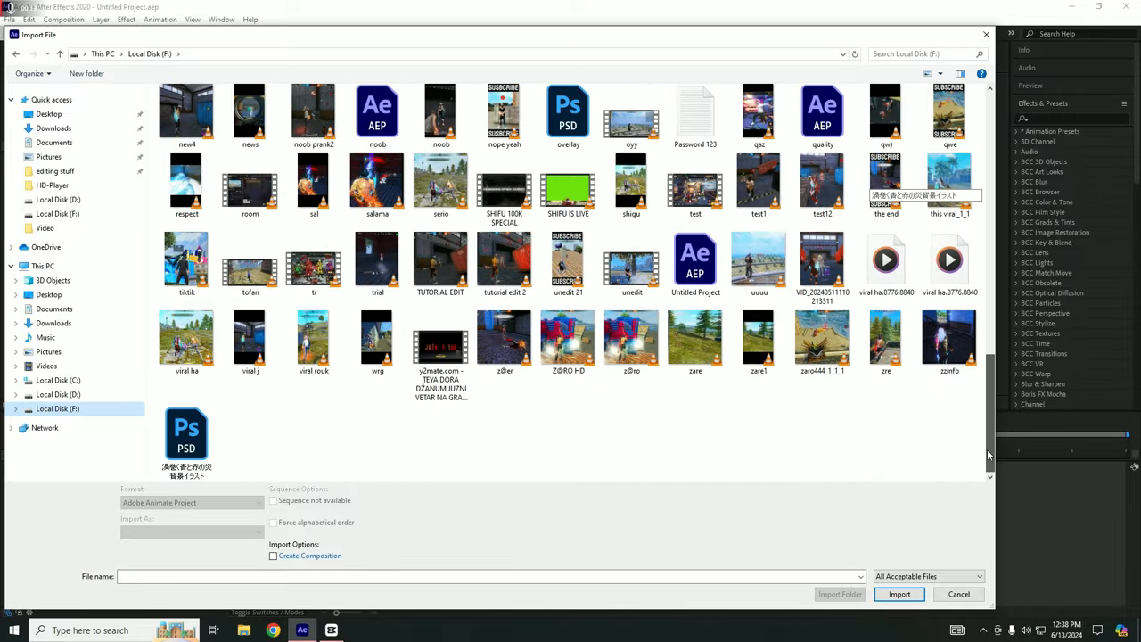
Step: Import the gameplay clip and add a new adjustment layer above it
left_click(899, 593)
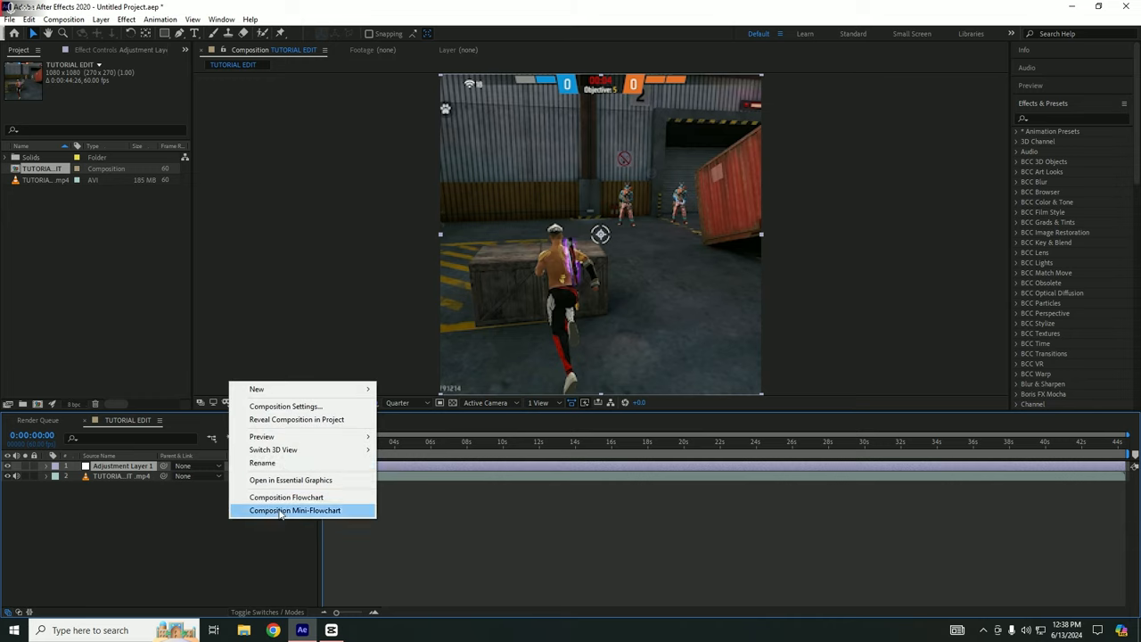
mouse_move(257, 389)
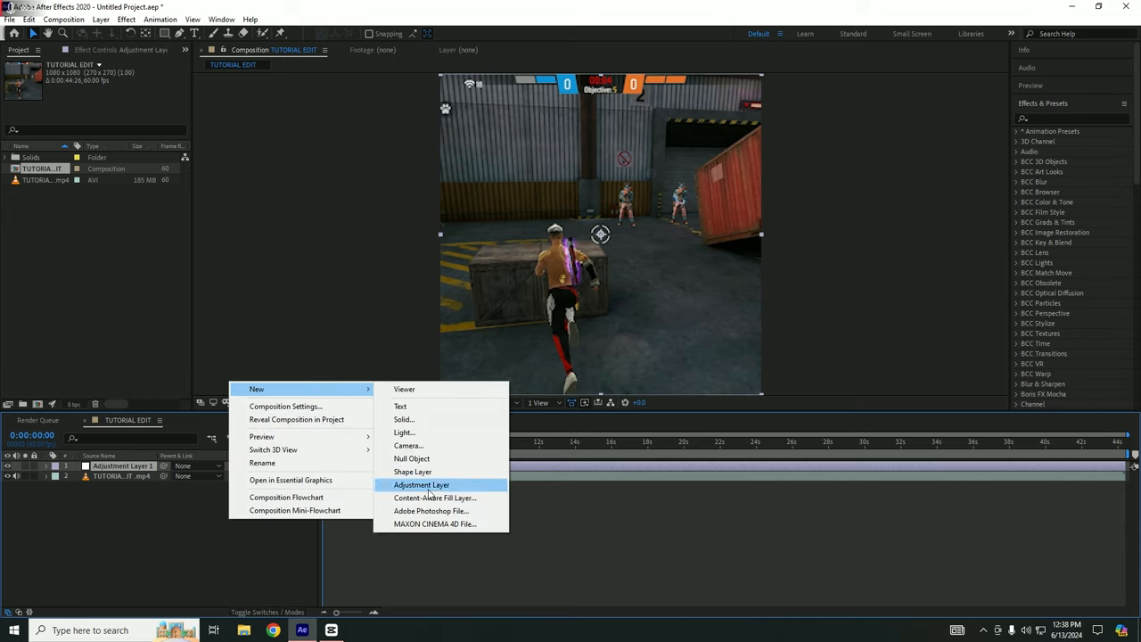
left_click(421, 485)
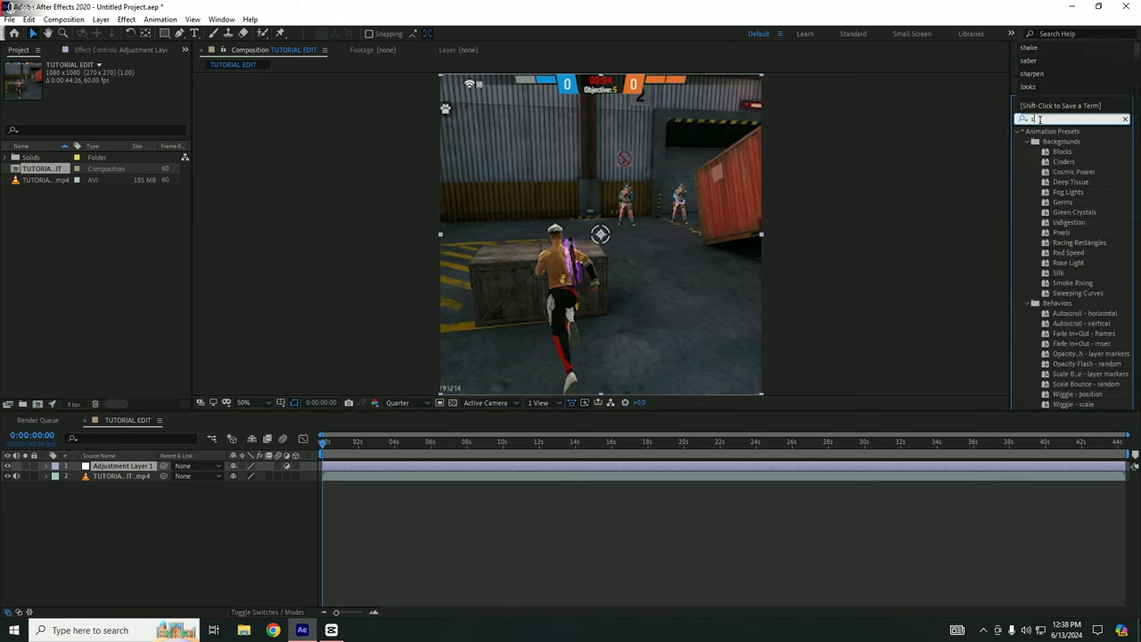
Step: Apply Sapphire S_Sharpen to the adjustment layer with Small Detail Size 6.40
type("sharpen")
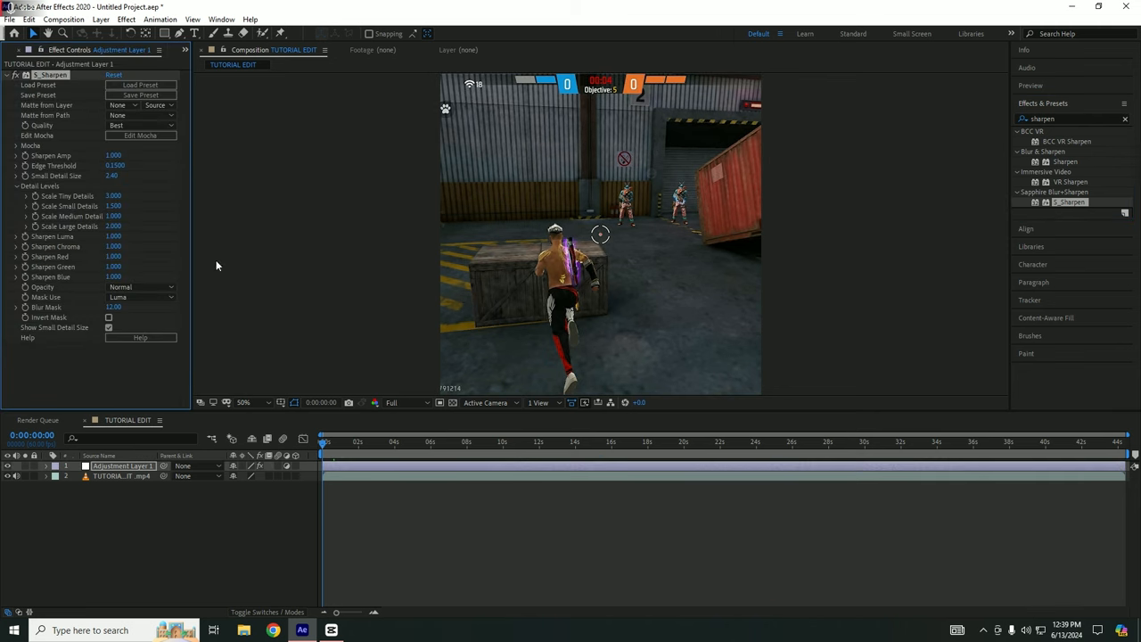
left_click(114, 155)
type("2.500")
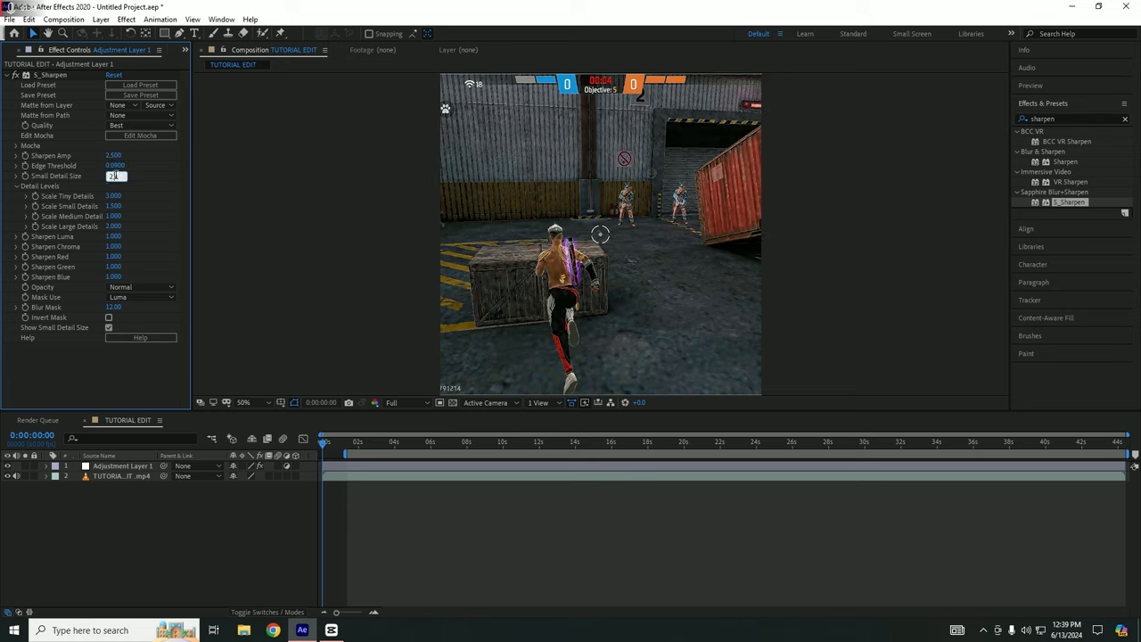
type("6")
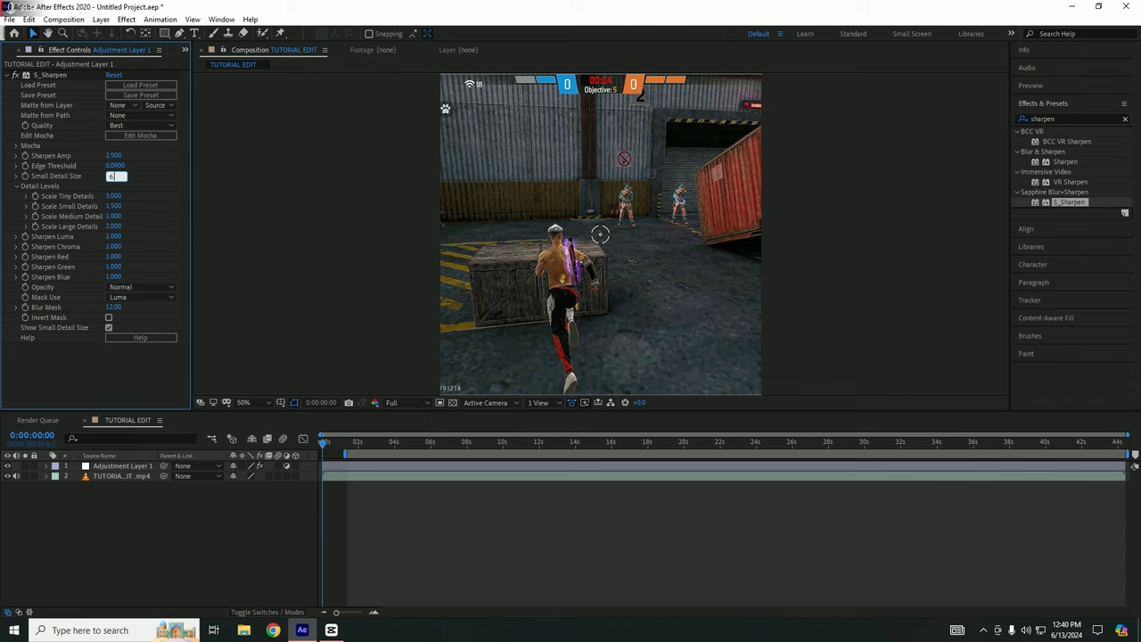
type("6.40")
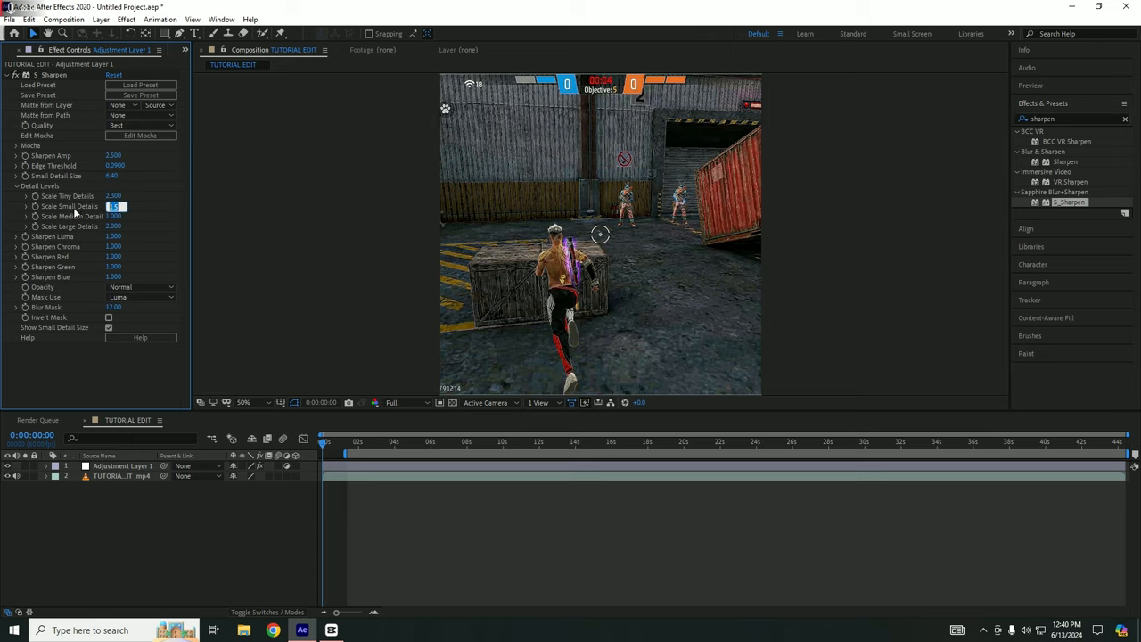
Step: Raise the Scale Details values (3.500 and larger details), checking a later frame
type("3.500")
left_click(114, 216)
type("1.400")
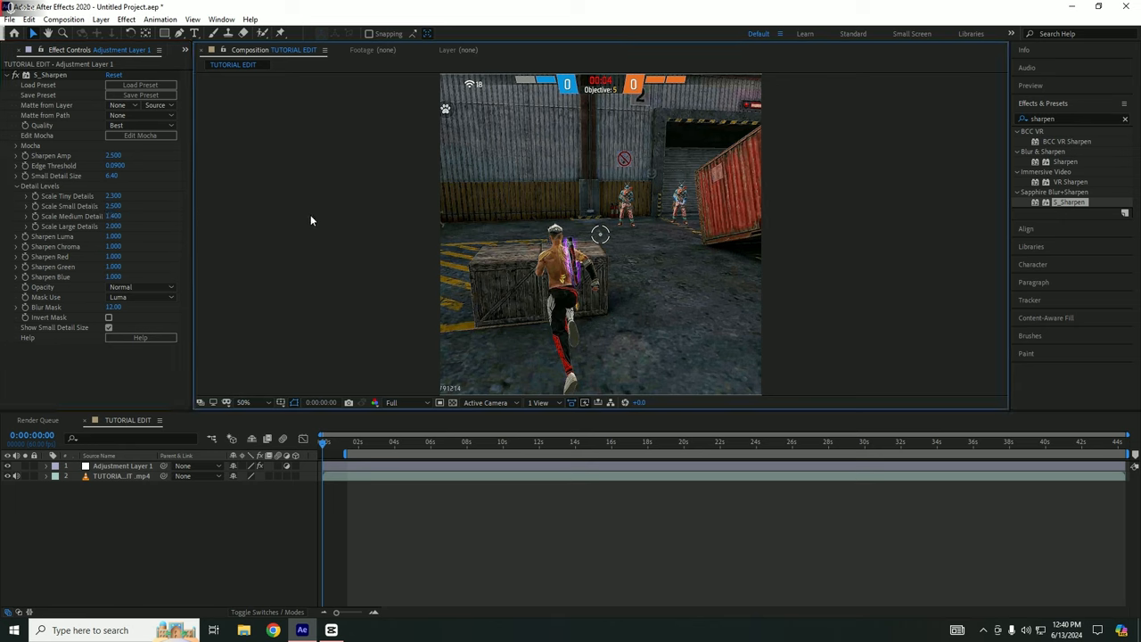
double_click(114, 224)
type("2.1")
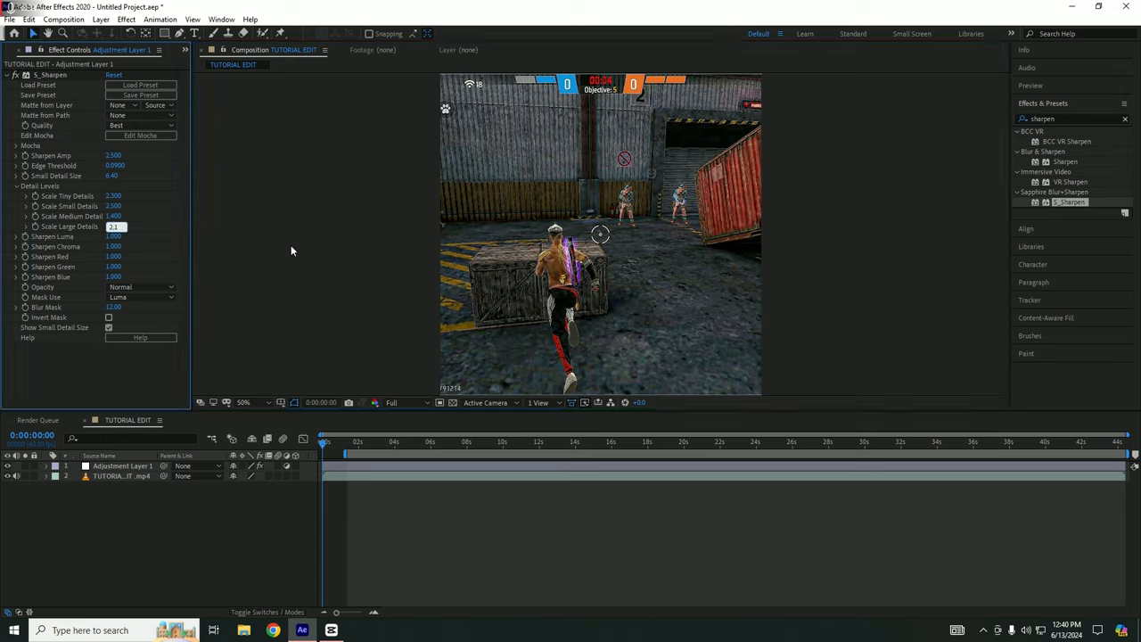
left_click(463, 442)
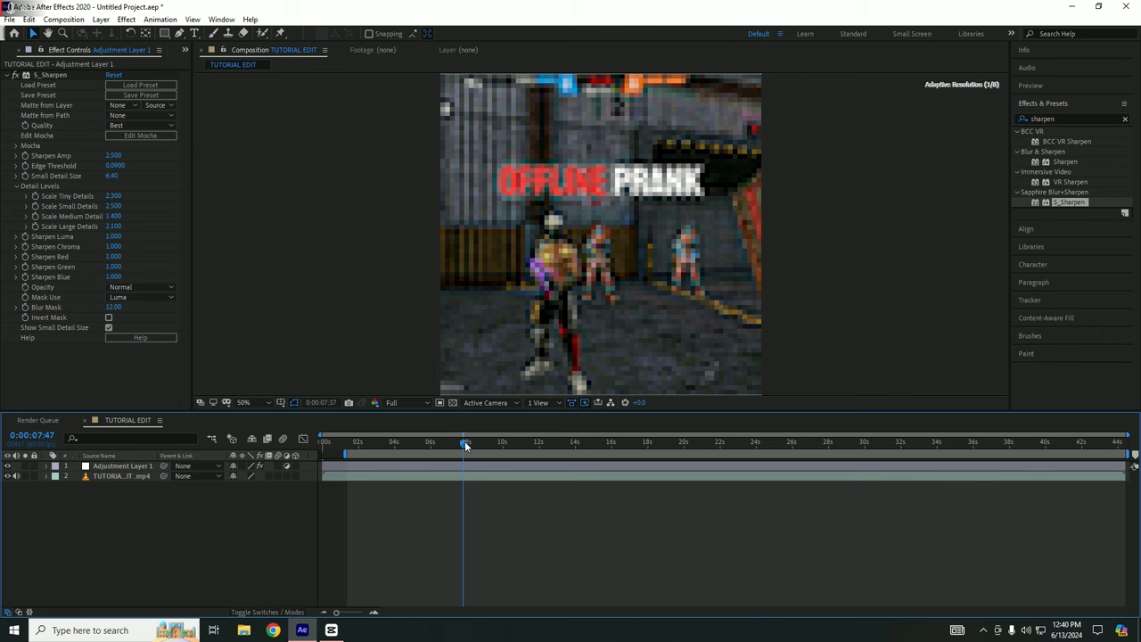
left_click_drag(464, 442, 549, 442)
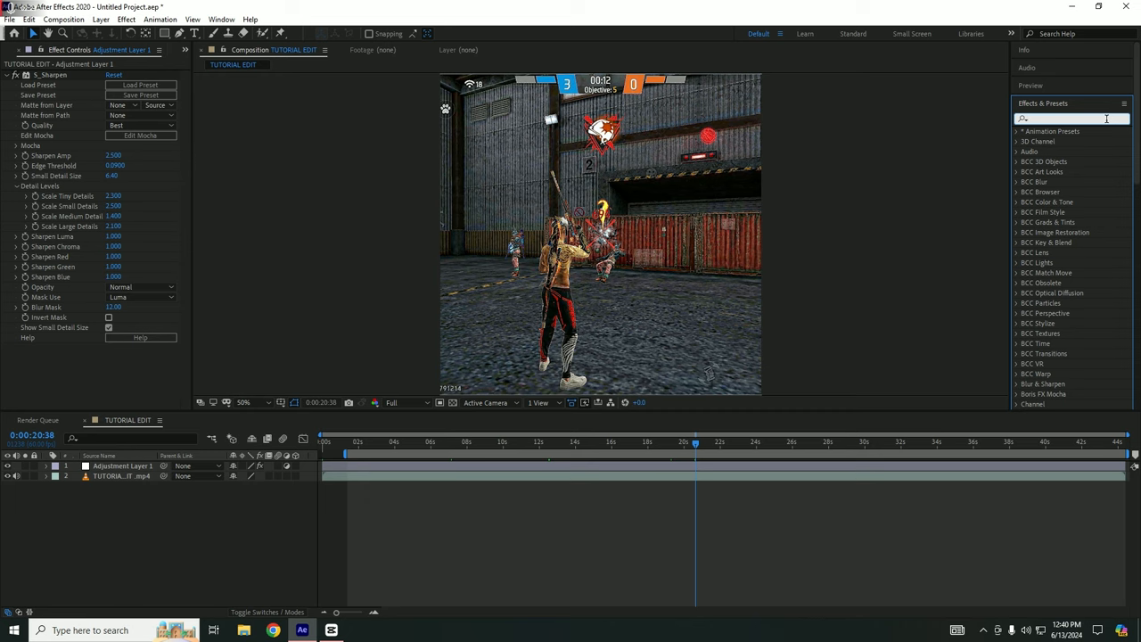
type("looks")
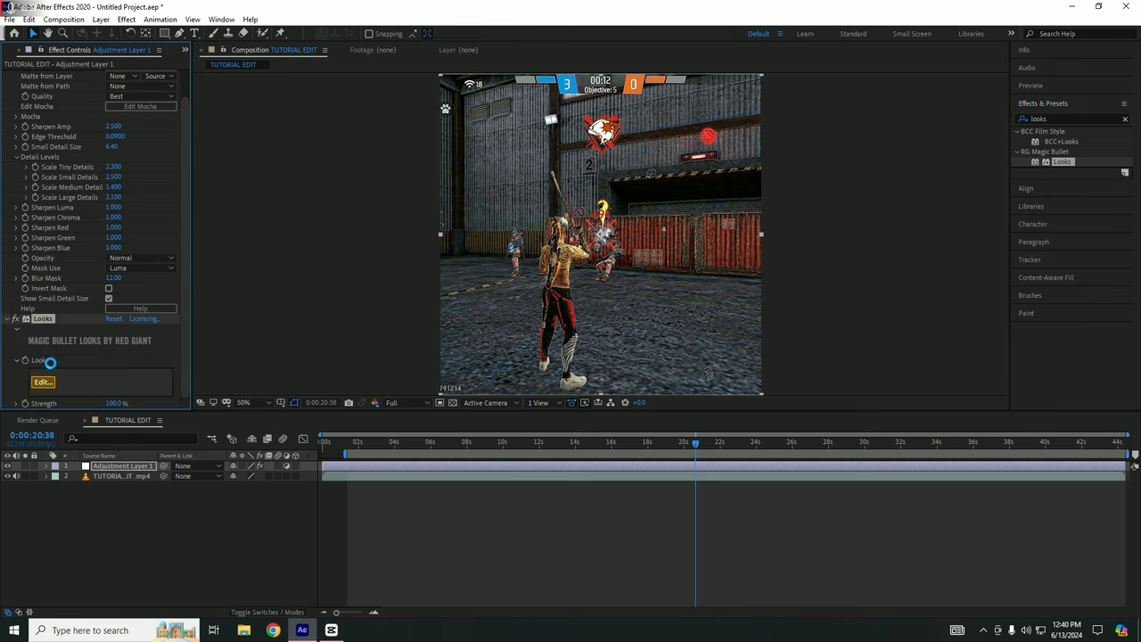
Step: Open the Magic Bullet Looks editor and build the look for the adjustment layer
left_click(43, 382)
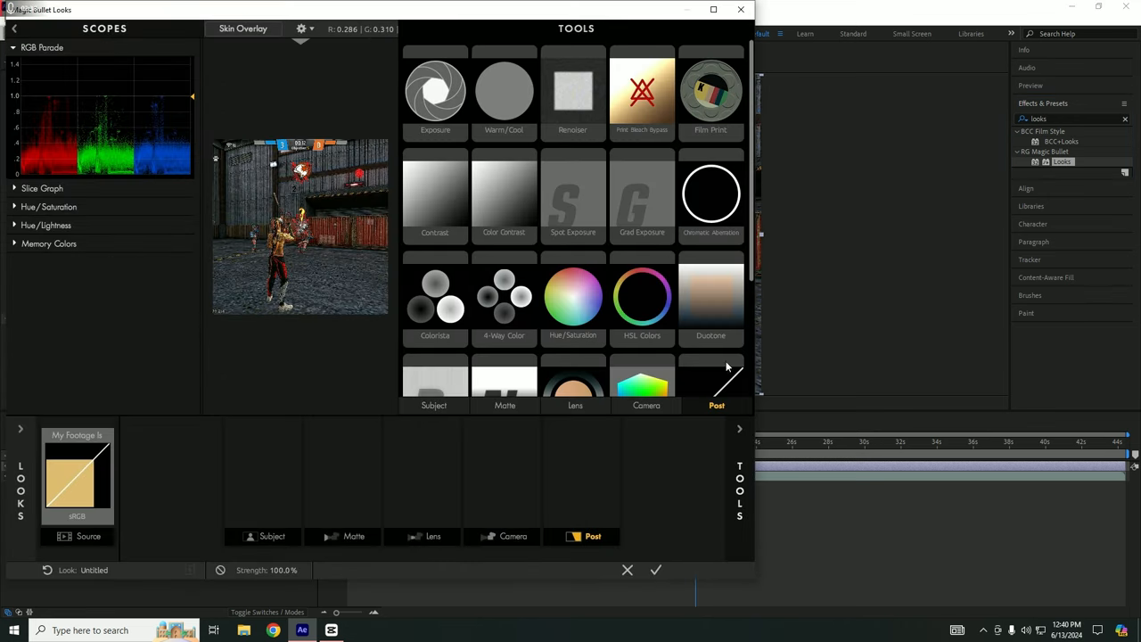
left_click(572, 296)
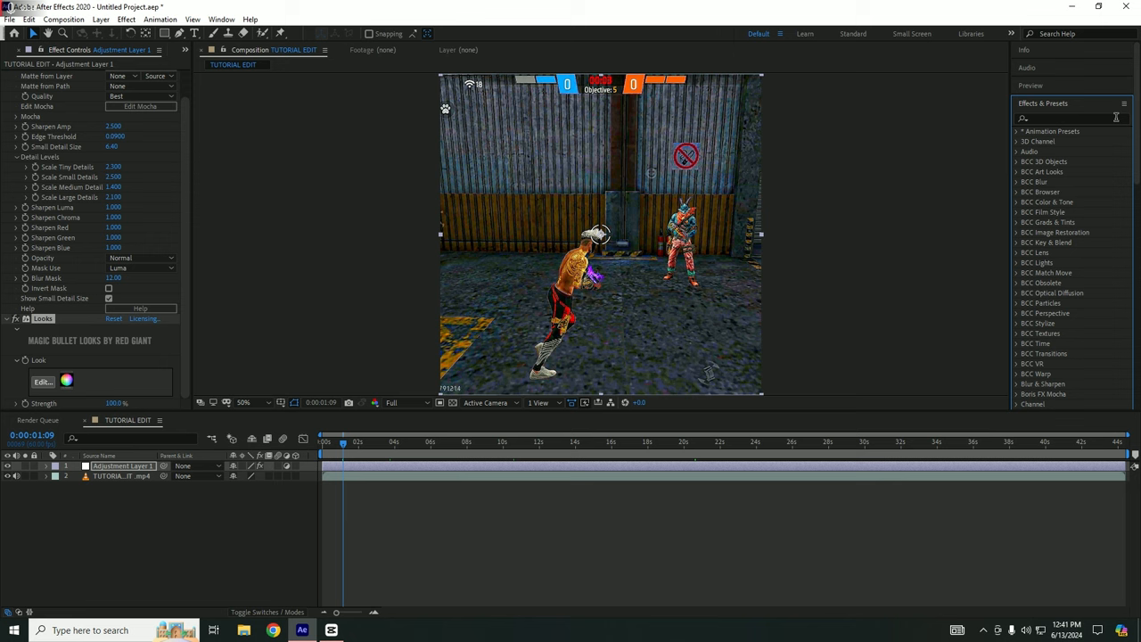
Step: Find S_Glow under Sapphire Lighting and apply it to the adjustment layer
type("glow")
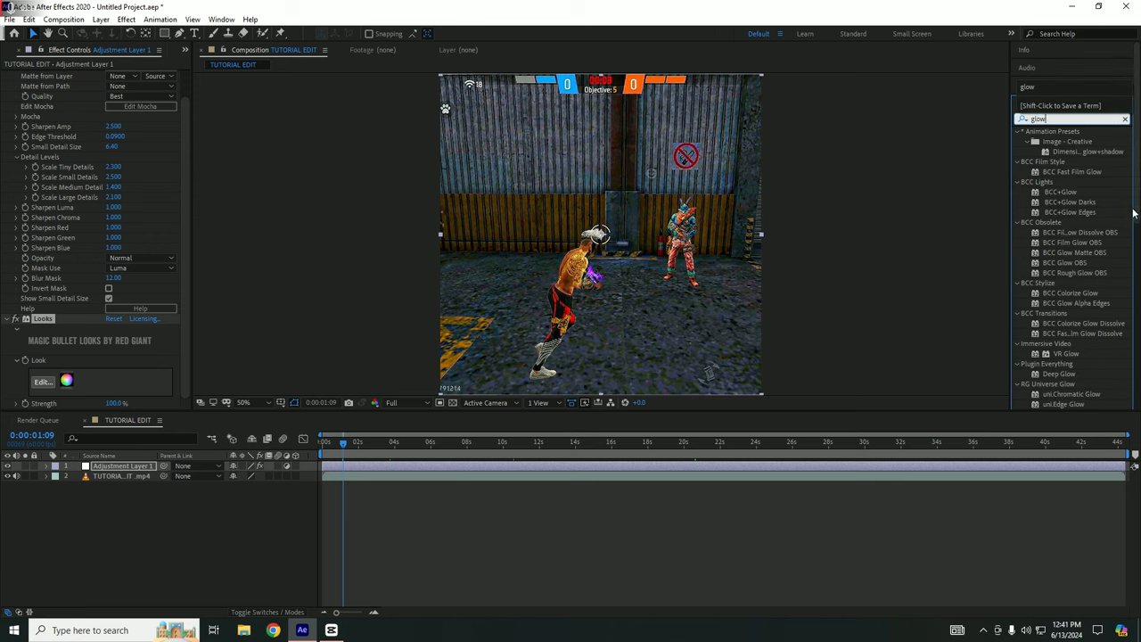
scroll("down", 3)
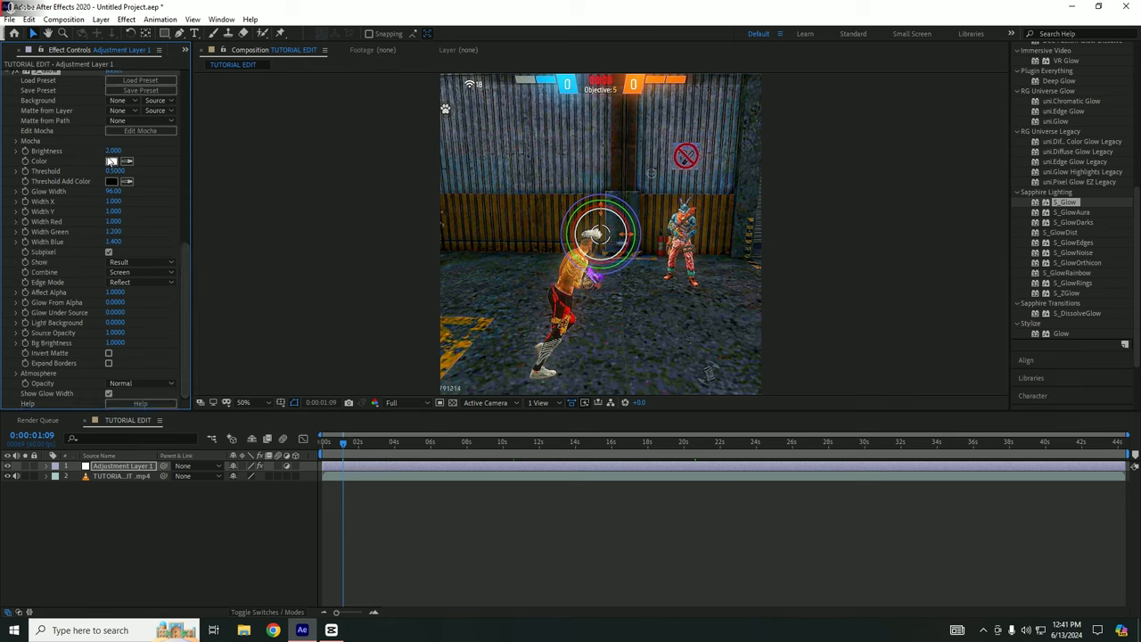
double_click(114, 150)
type("1.000")
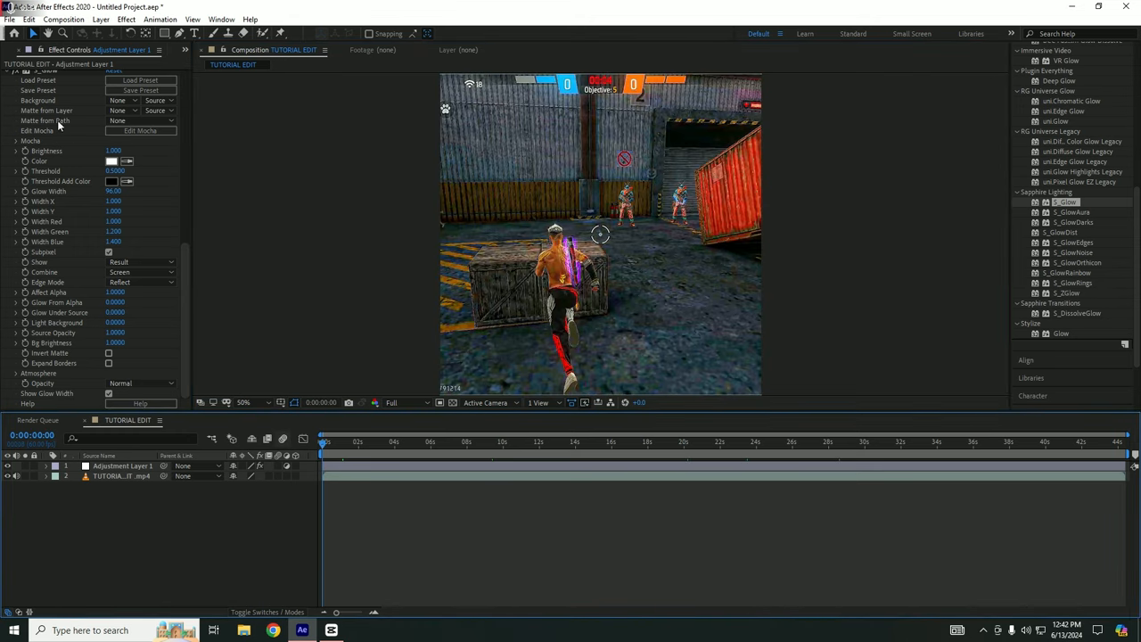
Step: Queue TUTORIAL EDIT as an H.264 MP4 on drive F and start encoding
left_click(11, 20)
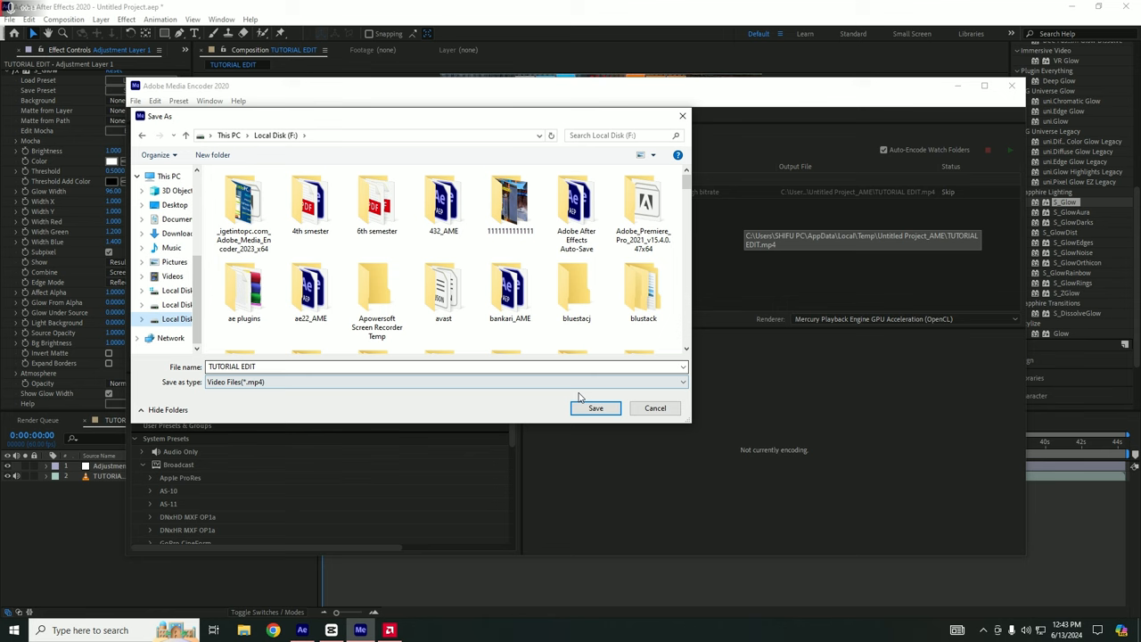
left_click(595, 408)
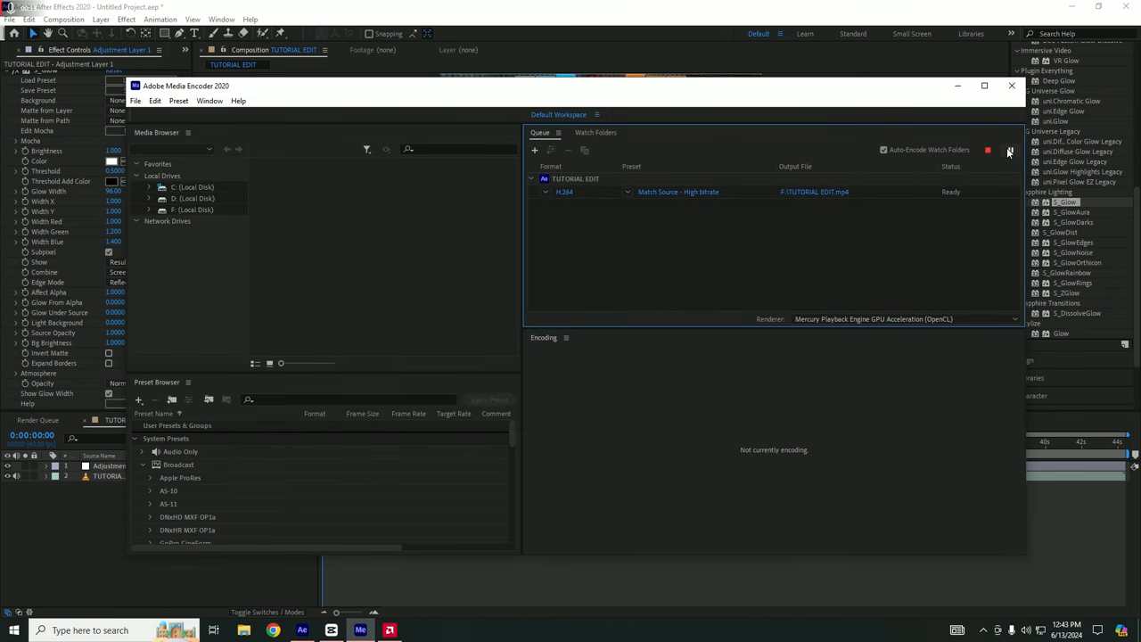
left_click(1009, 150)
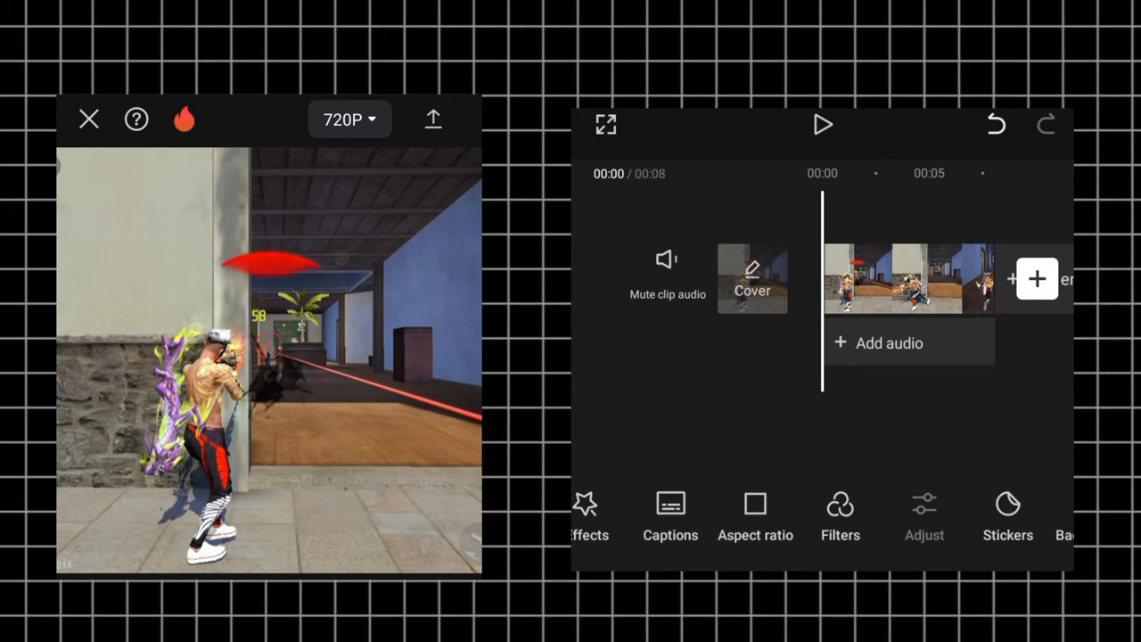
Step: In Adjust, set brightness to 9 and contrast to 8
left_click(923, 513)
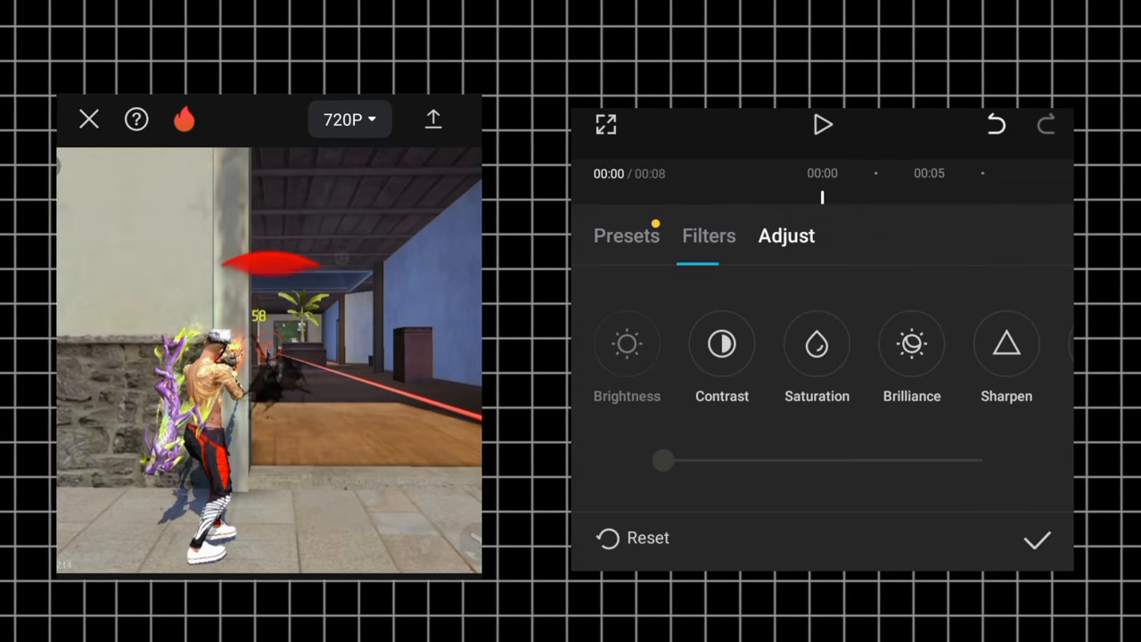
left_click_drag(662, 460, 866, 460)
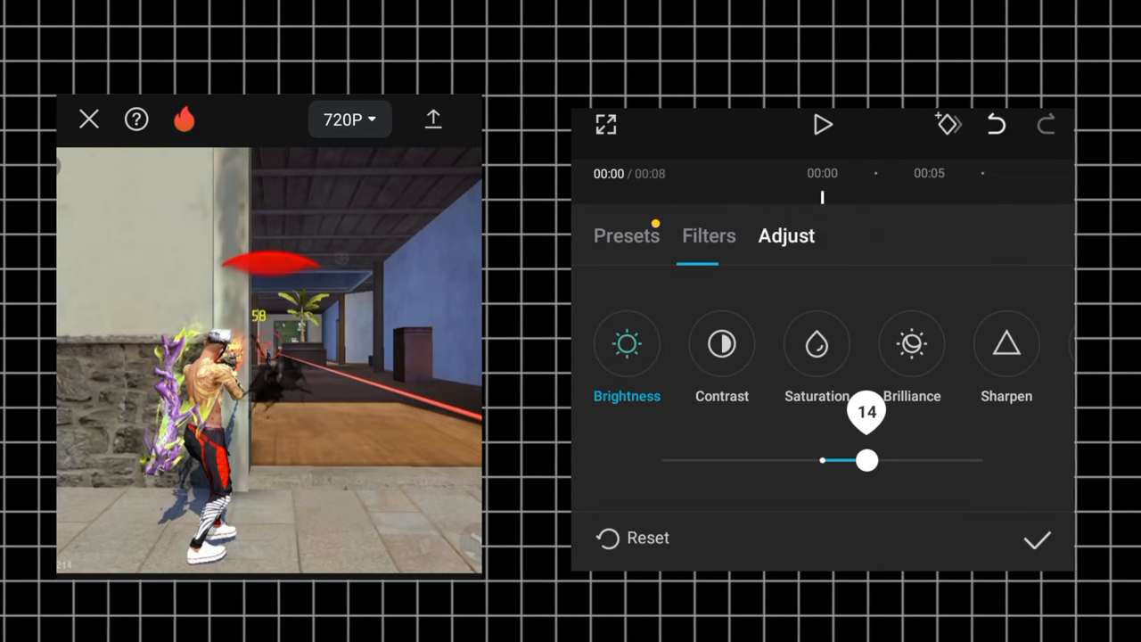
left_click_drag(865, 460, 848, 460)
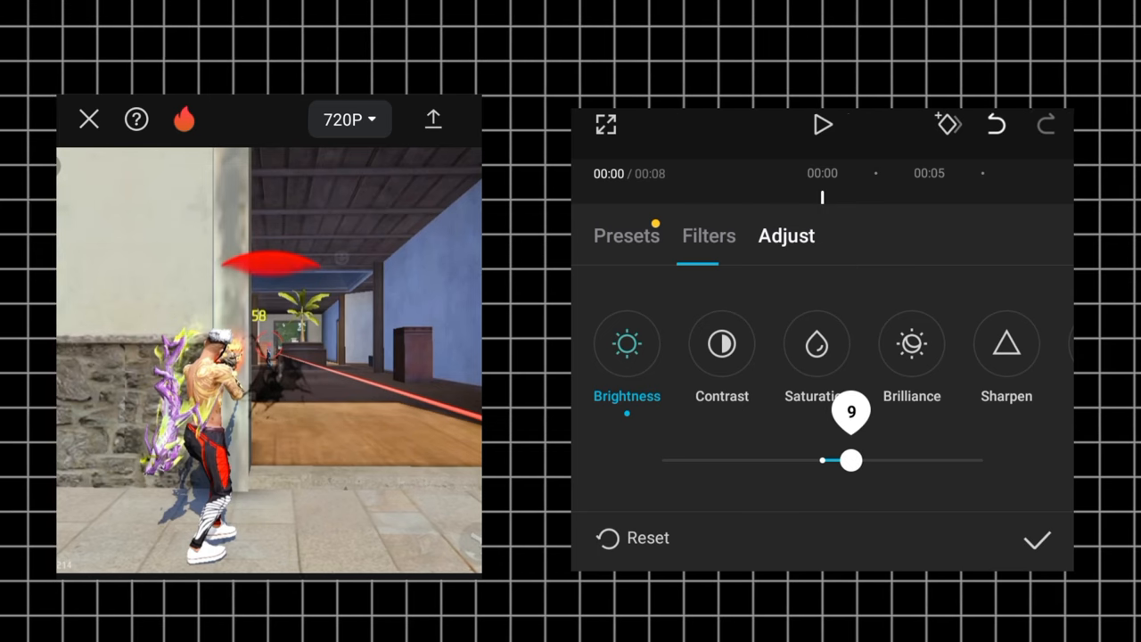
left_click(720, 344)
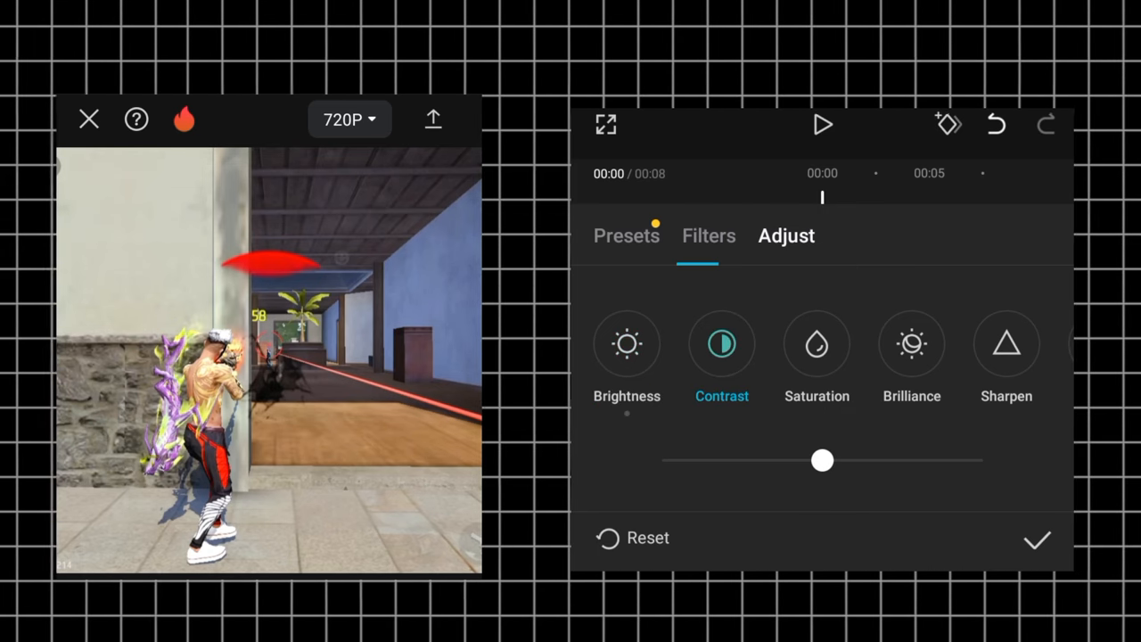
left_click_drag(820, 460, 845, 460)
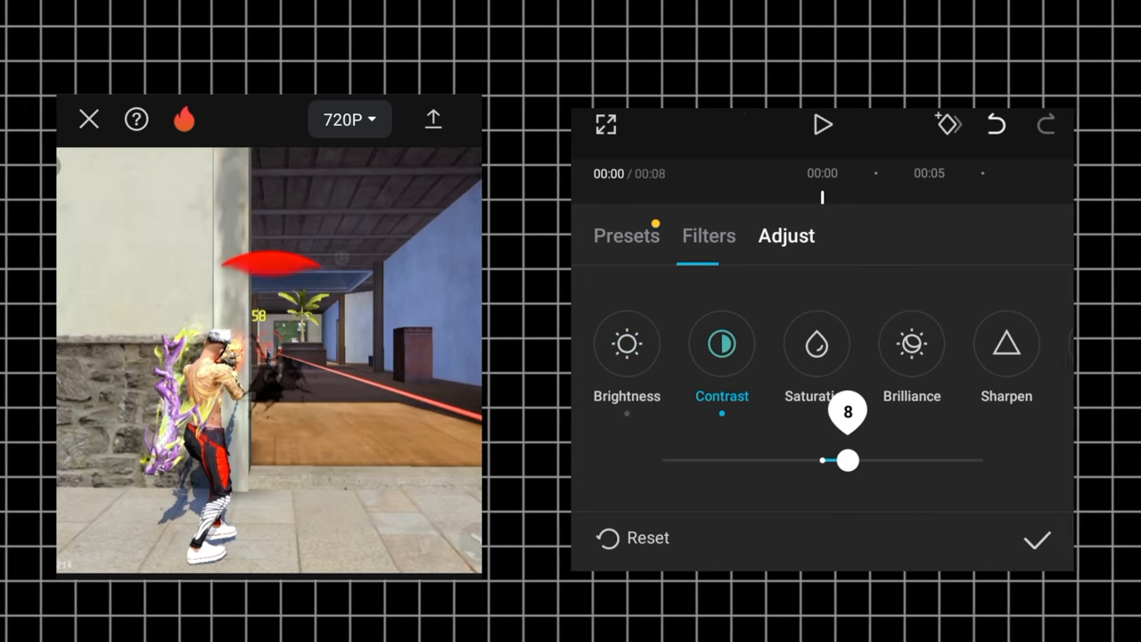
Step: Set saturation to 22, sharpening to maximum, and apply the adjustments
left_click(817, 342)
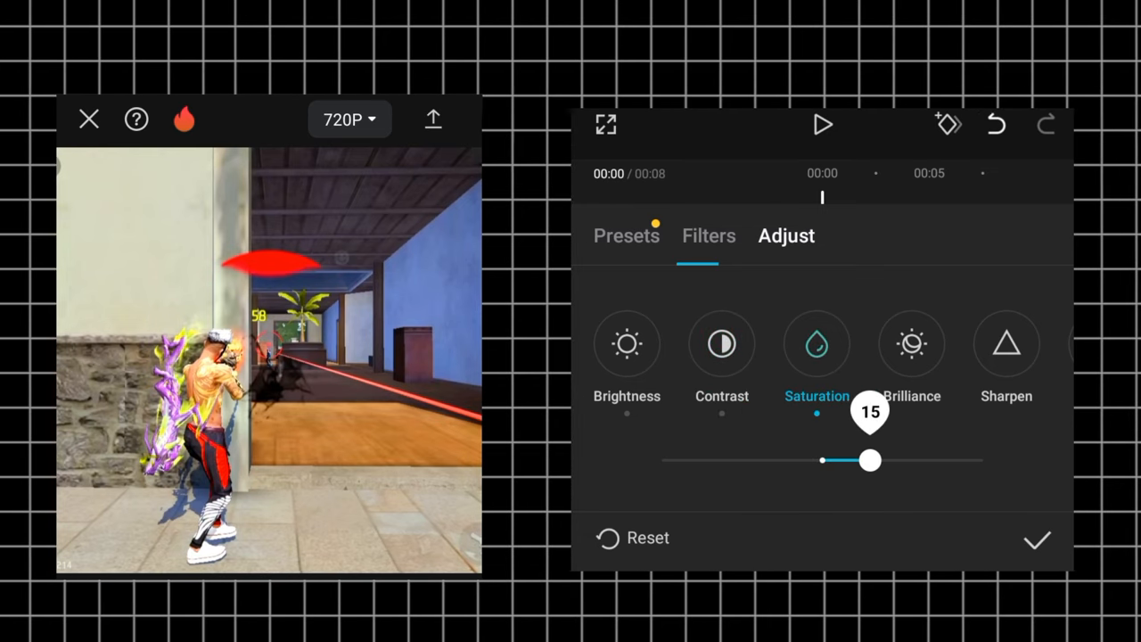
left_click_drag(870, 460, 891, 460)
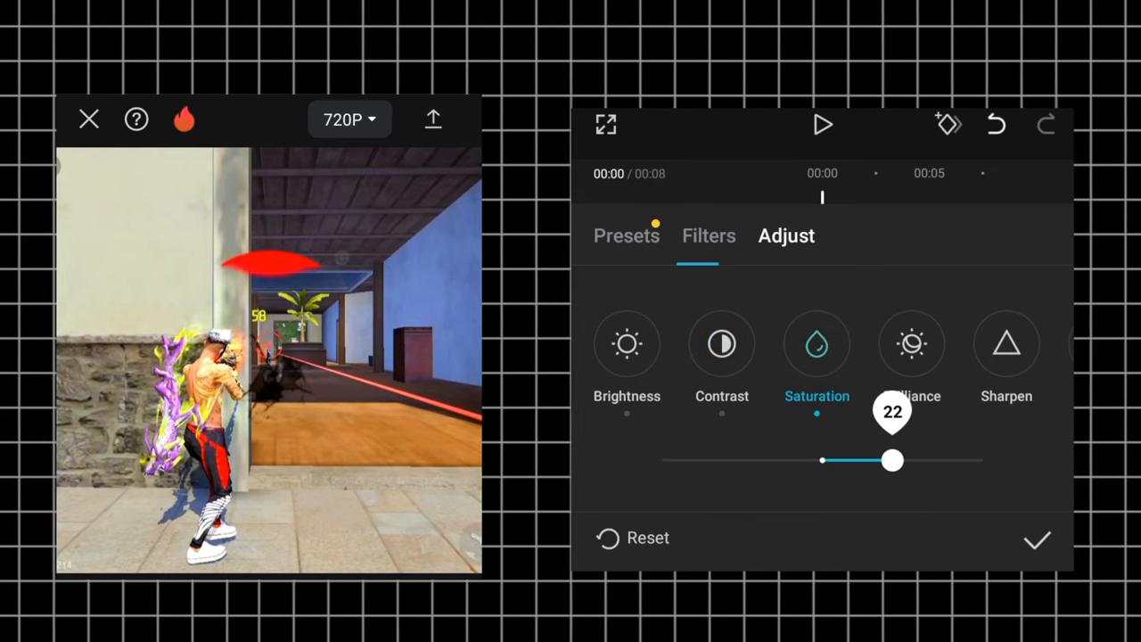
left_click_drag(891, 460, 880, 460)
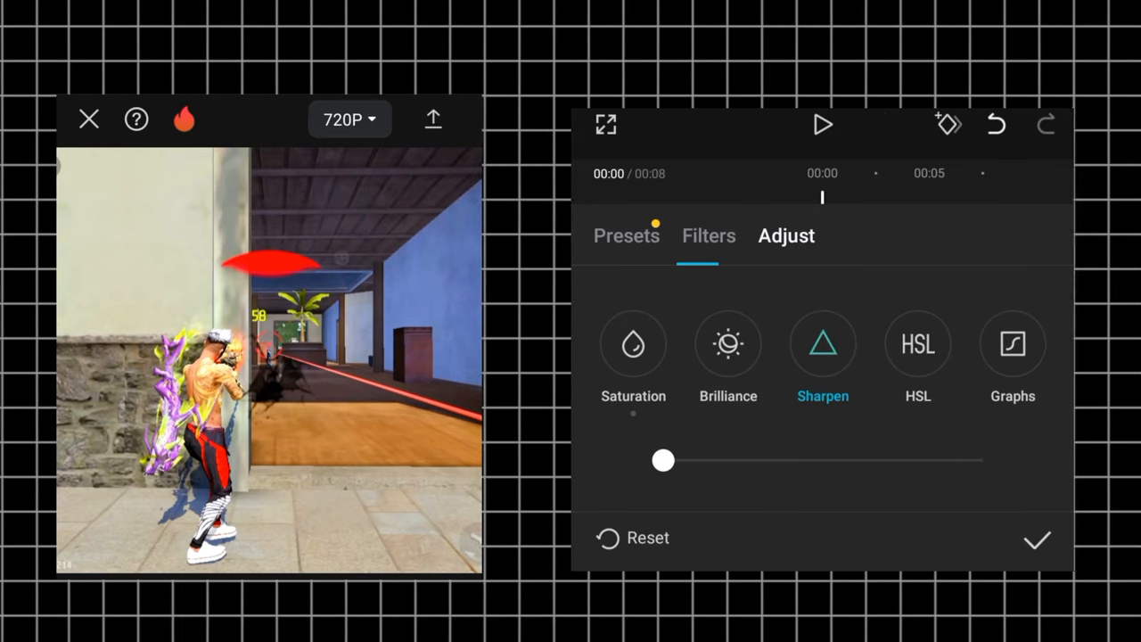
left_click_drag(663, 459, 981, 460)
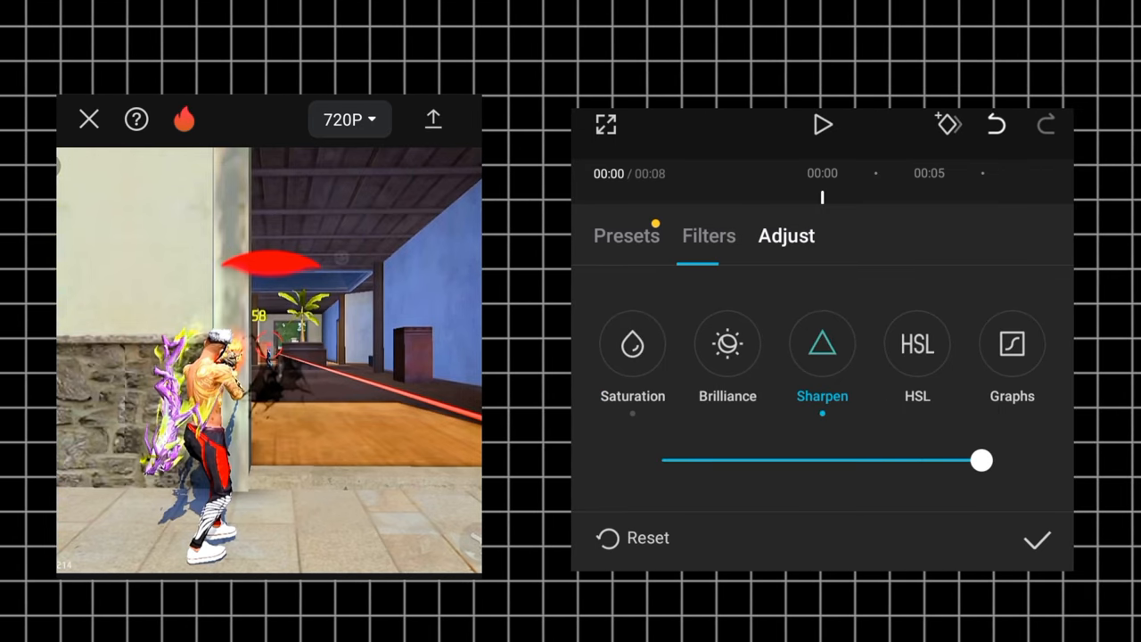
left_click(1038, 538)
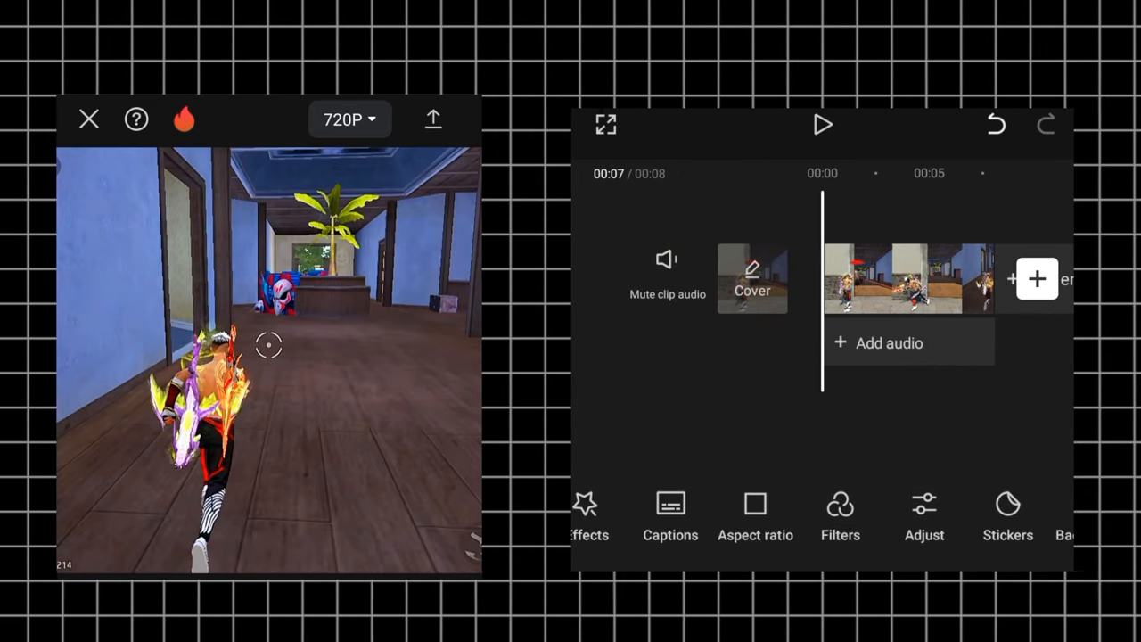
Step: Export the clip at 1080p, 60 fps with the highest bitrate
left_click(348, 119)
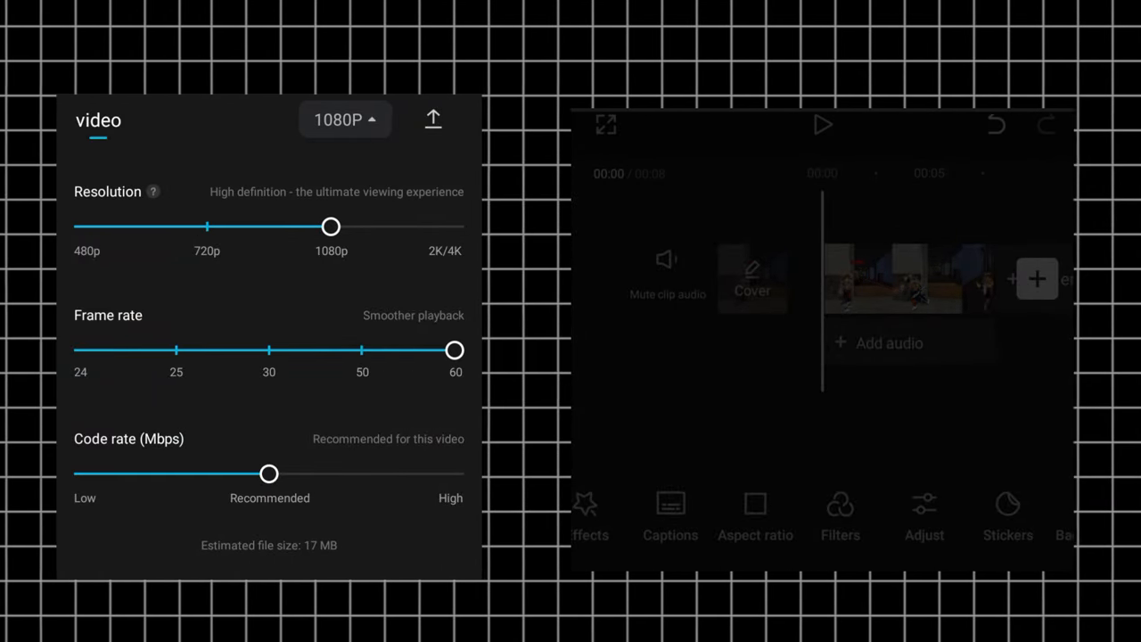
left_click_drag(270, 474, 454, 474)
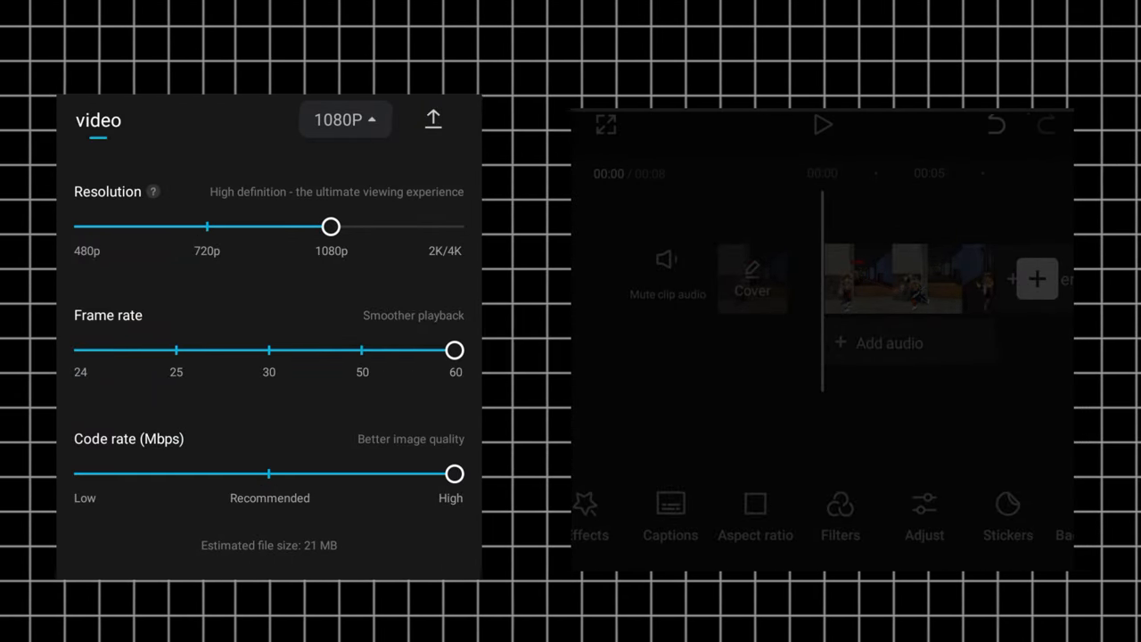
left_click(432, 117)
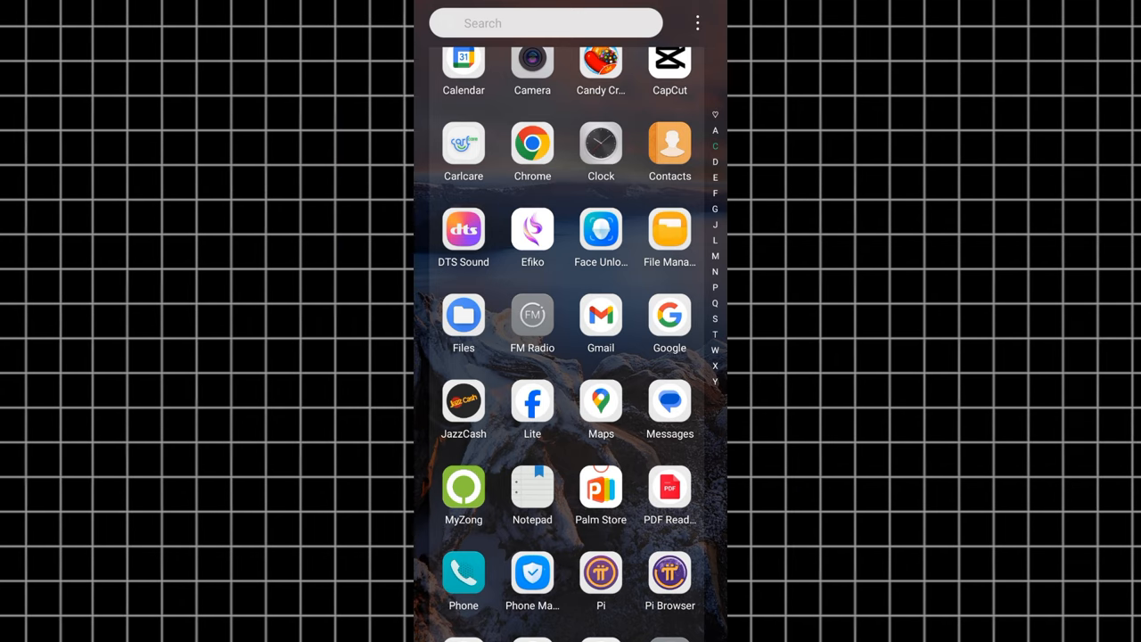
Step: Launch Efiko from the app drawer to load the exported clip
left_click(531, 228)
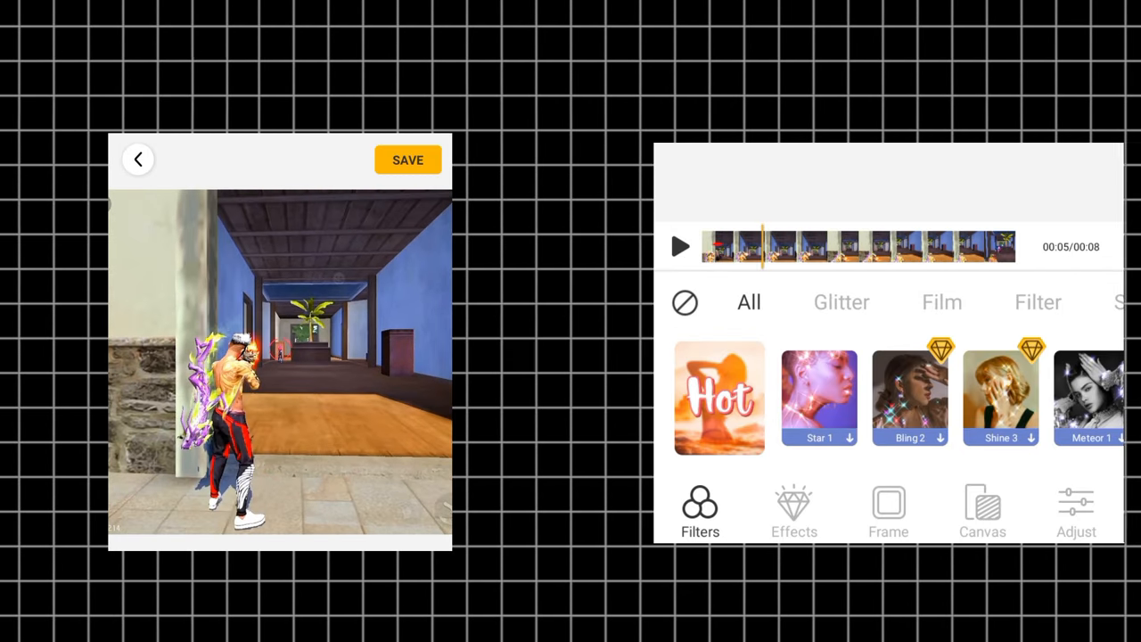
Step: Adjust the clip's exposure level in Efiko's adjustment tools
left_click(1077, 508)
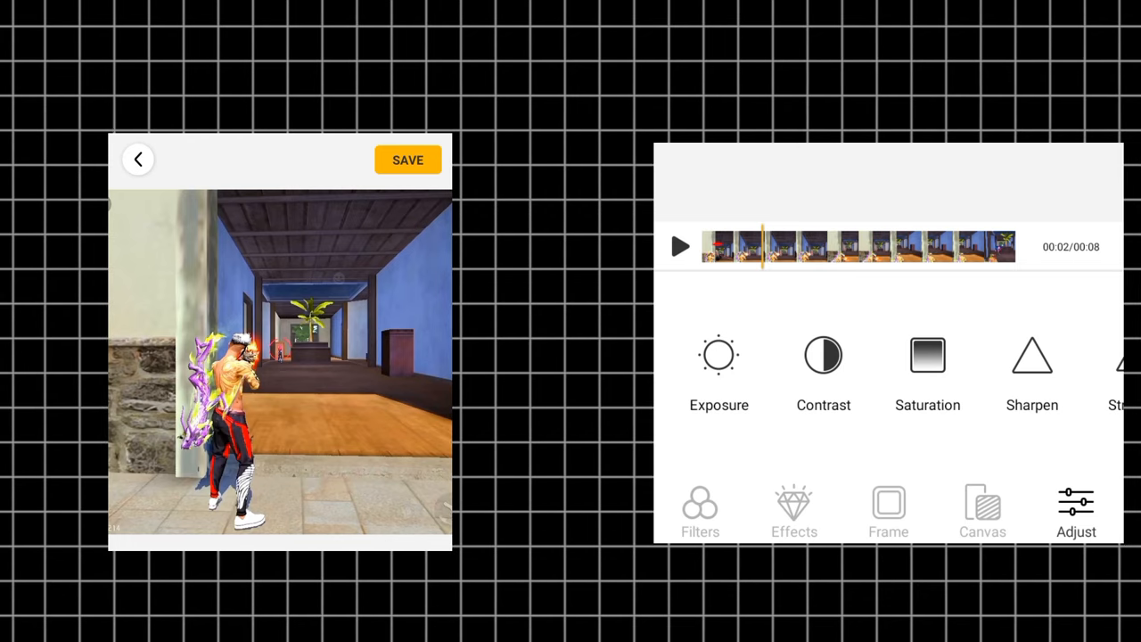
left_click(719, 356)
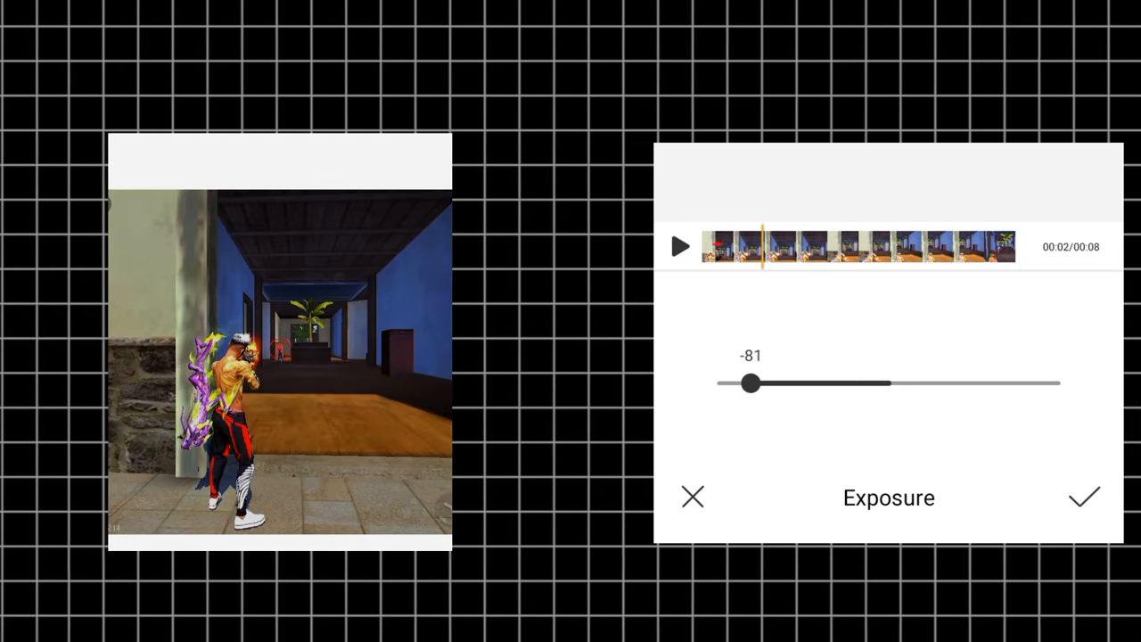
left_click_drag(752, 384, 887, 383)
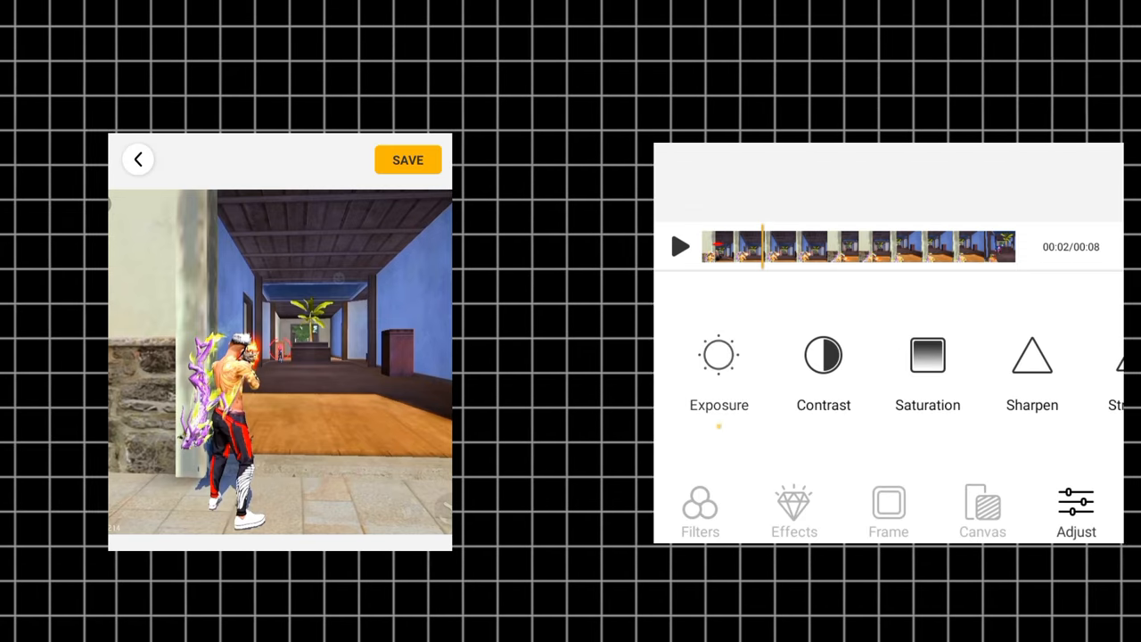
Step: Set the clip's contrast to 10 after trying it at 100
left_click(824, 355)
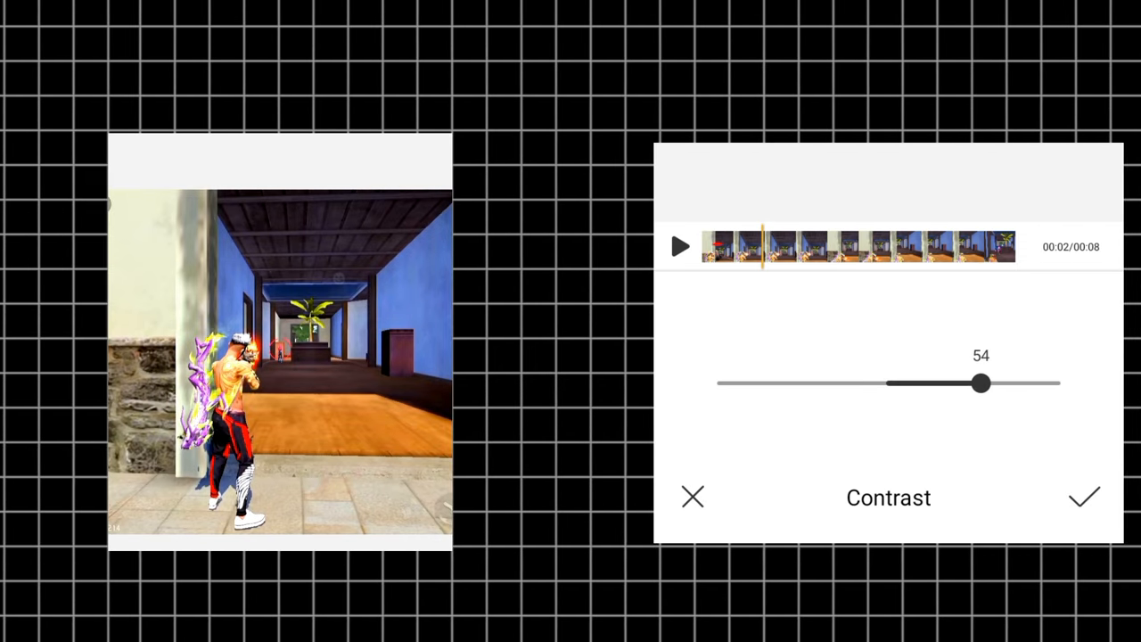
left_click_drag(980, 384, 1059, 383)
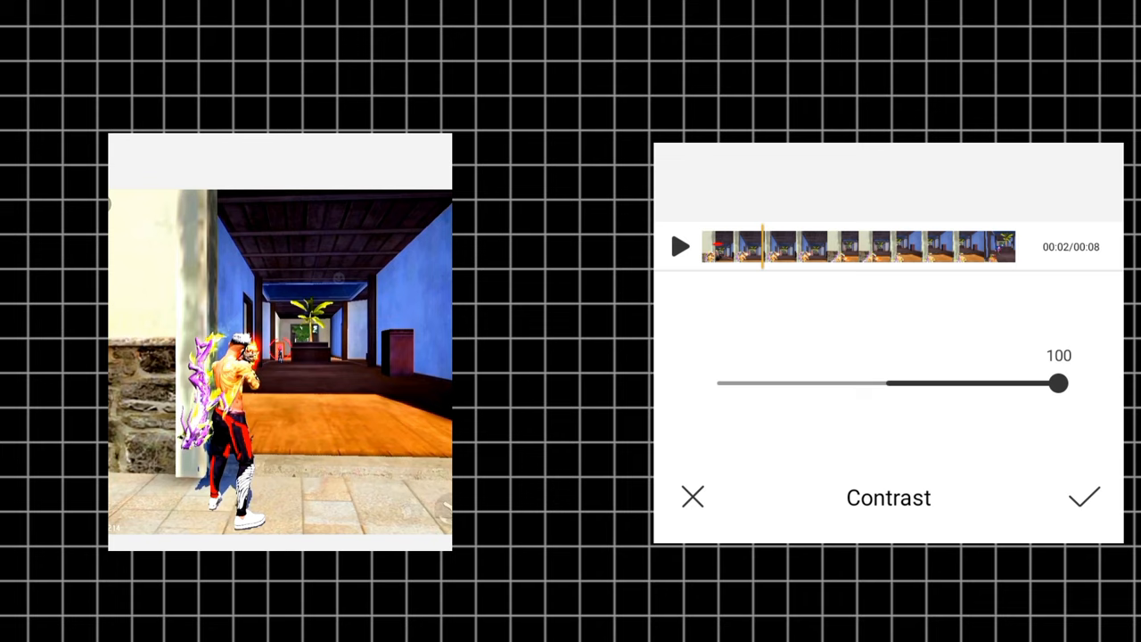
left_click_drag(1057, 383, 892, 383)
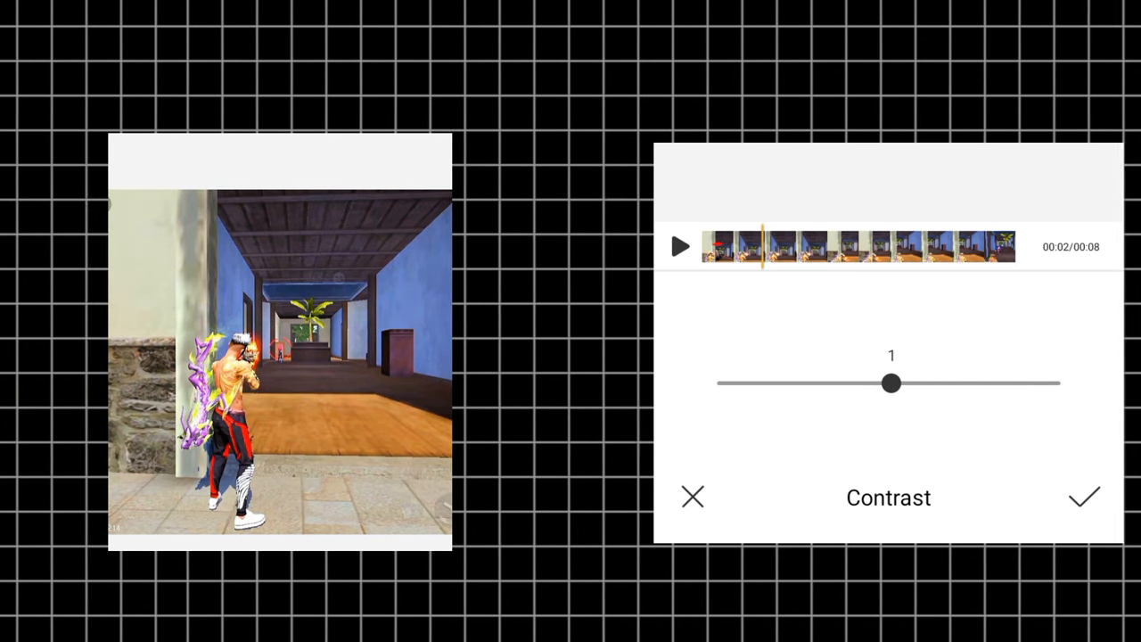
left_click_drag(890, 383, 906, 383)
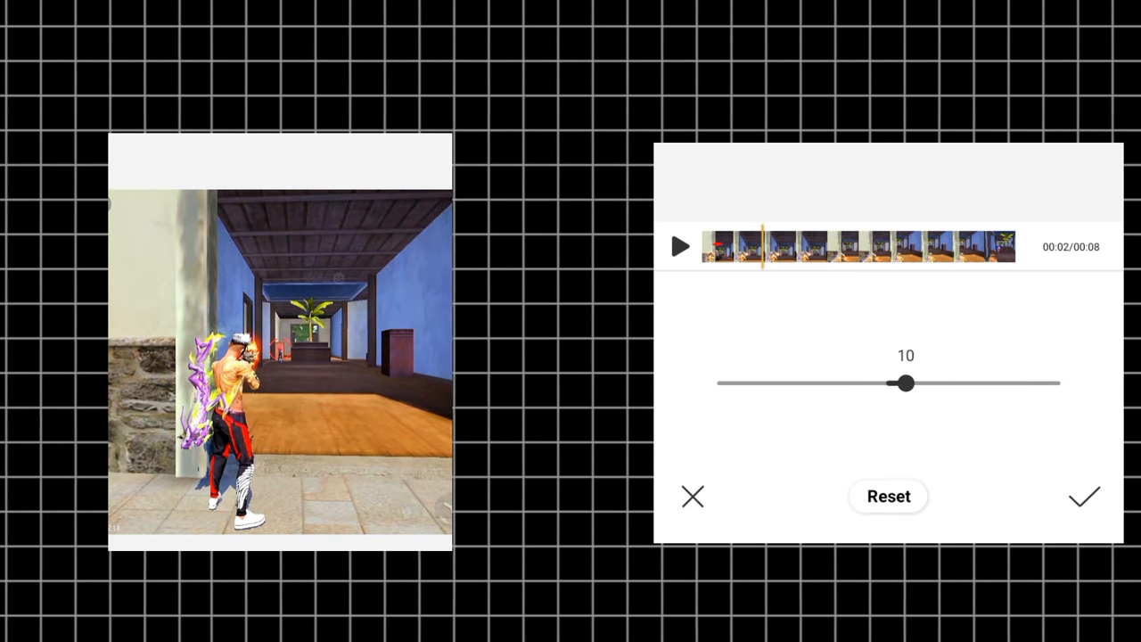
Step: Raise the clip's saturation to 18 and confirm
left_click_drag(905, 384, 916, 384)
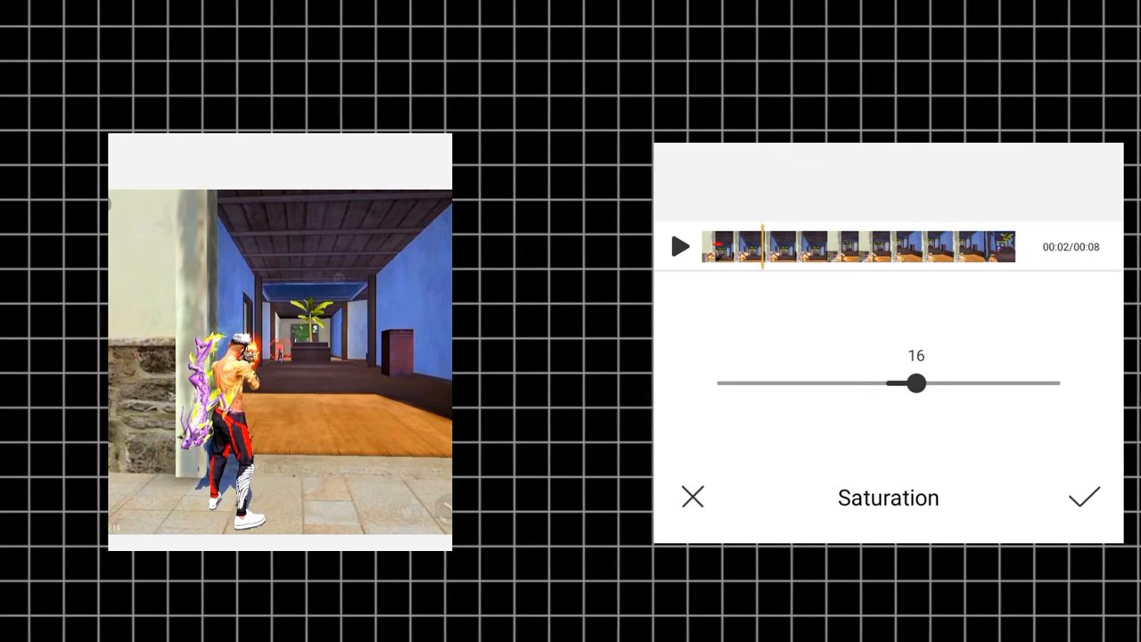
left_click_drag(916, 383, 923, 384)
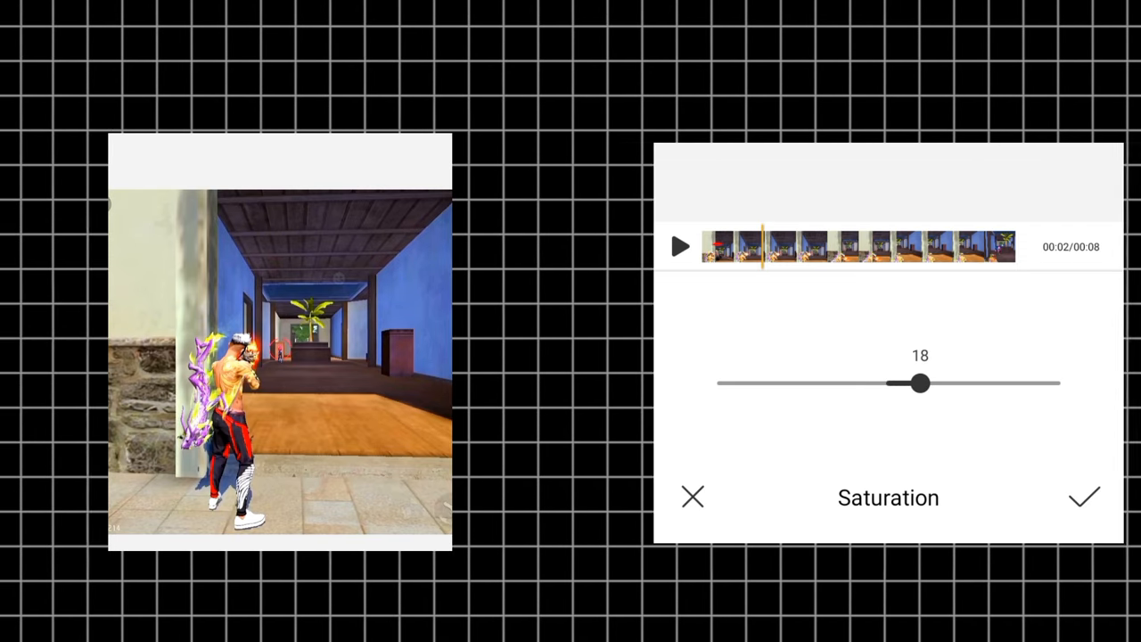
left_click_drag(920, 383, 924, 383)
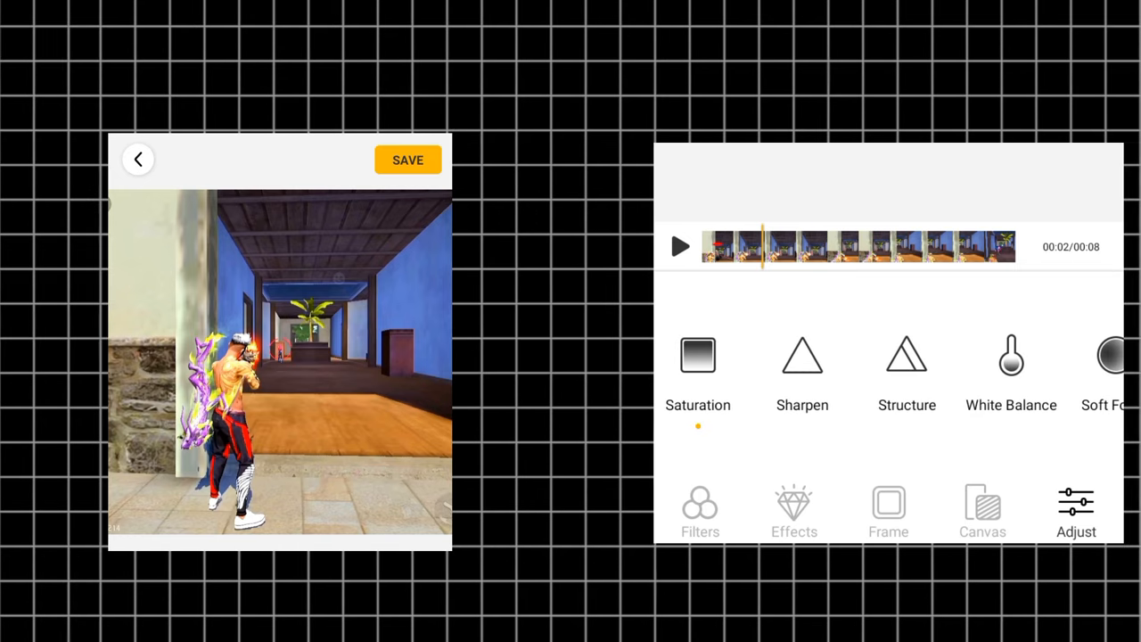
Step: Raise sharpening and structure both to 100, then save the enhanced clip
left_click(698, 357)
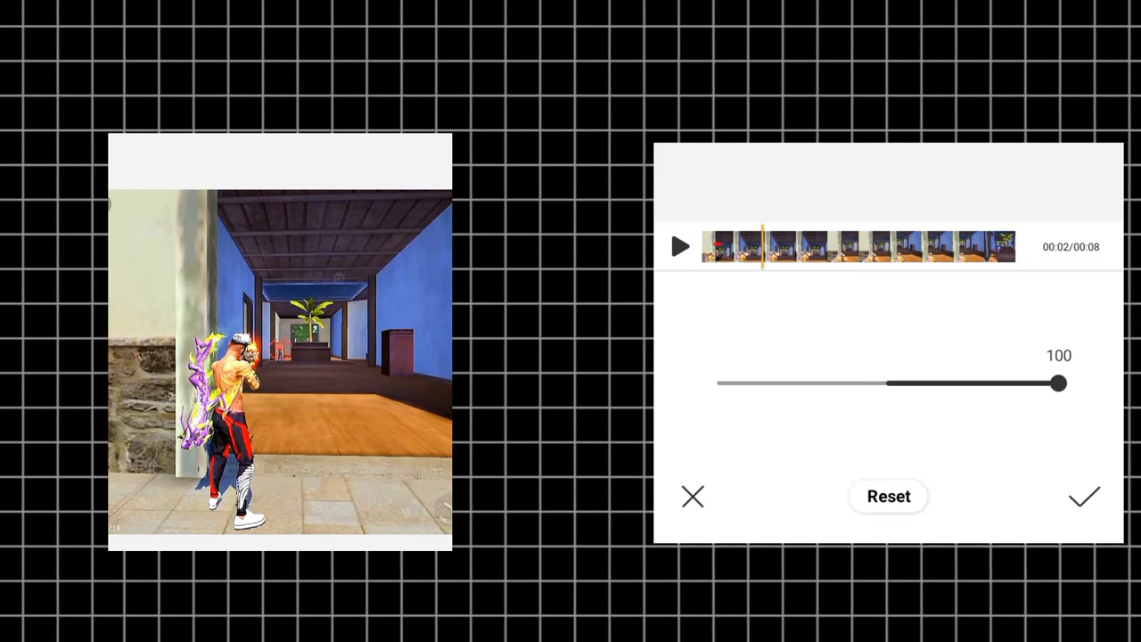
left_click_drag(1059, 383, 959, 383)
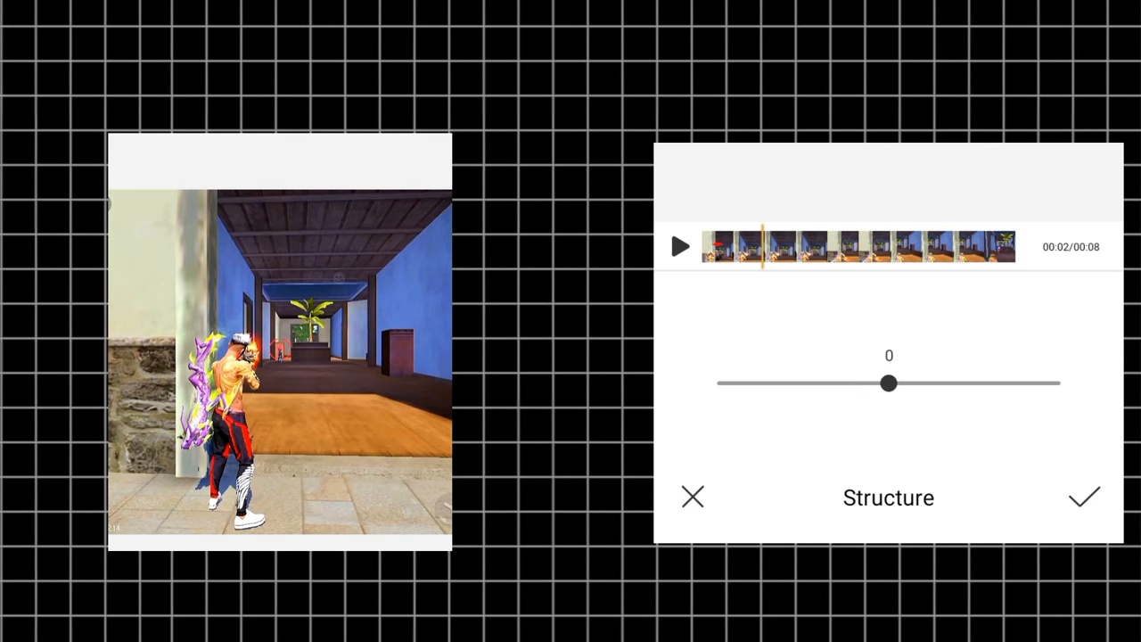
left_click_drag(887, 383, 1059, 383)
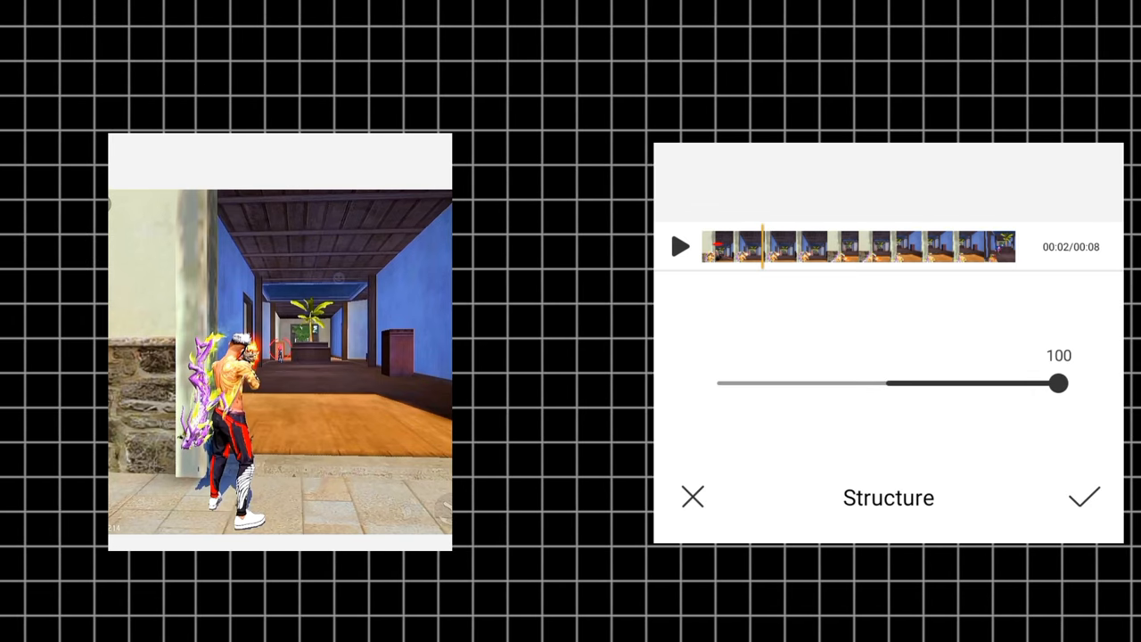
left_click(1084, 497)
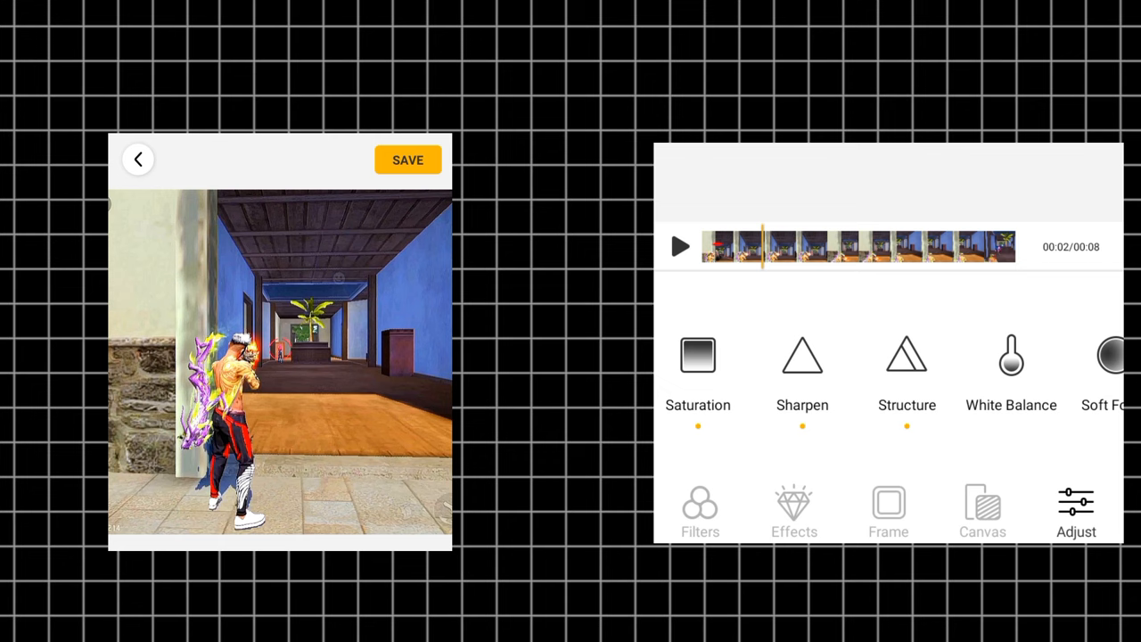
left_click(407, 160)
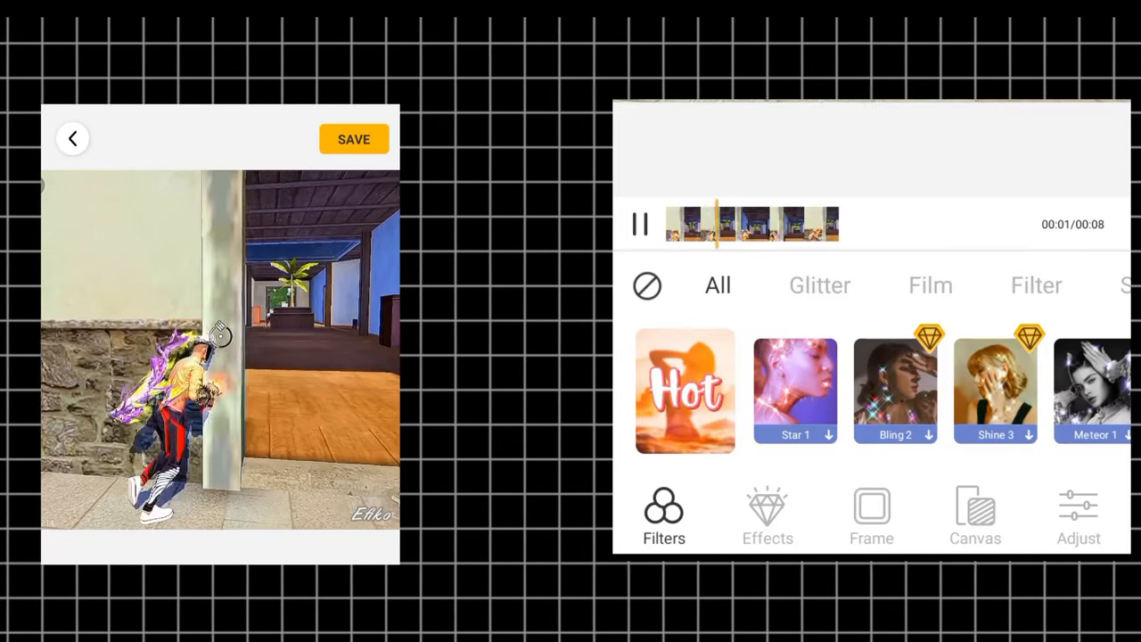
Step: Sharpen the watermarked clip again, dragging the slider up from 0
left_click(1077, 513)
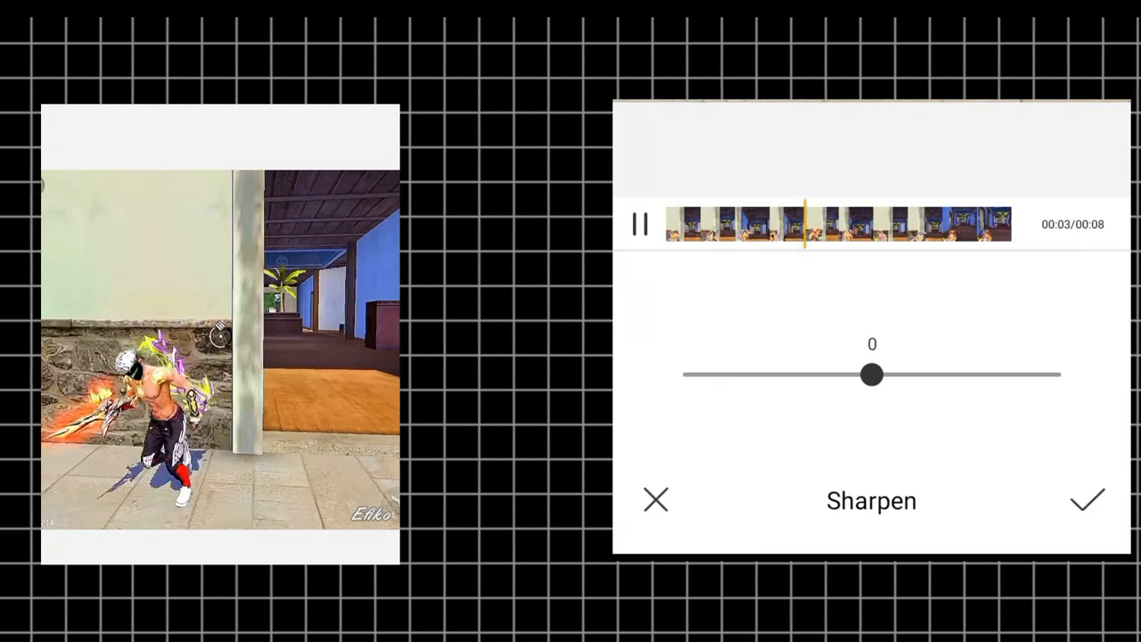
left_click_drag(870, 375, 1059, 374)
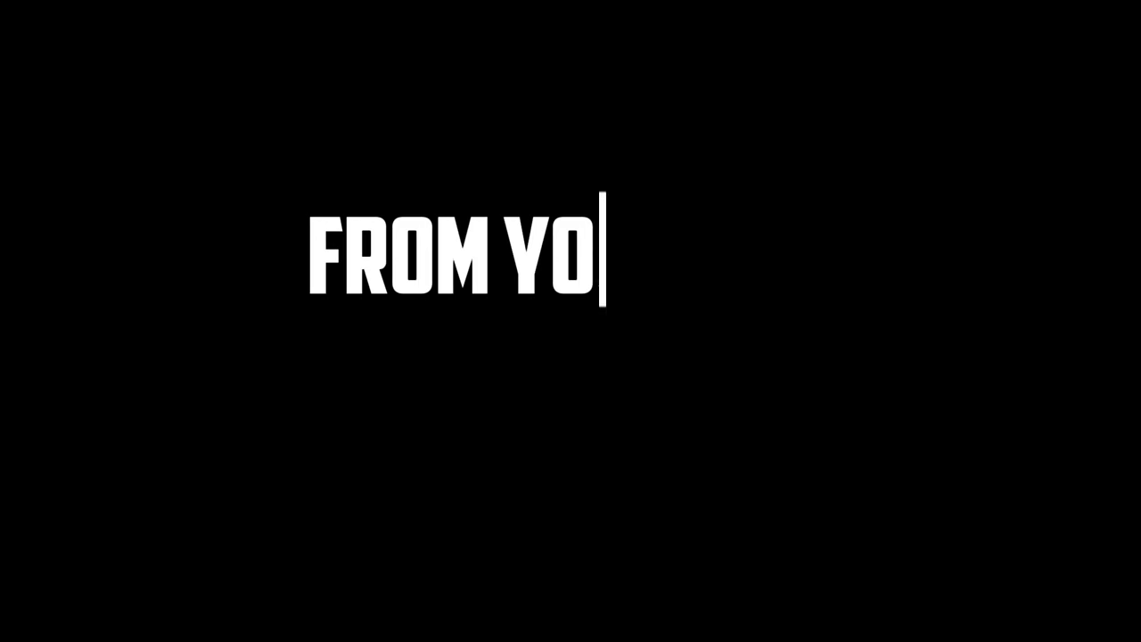
Step: Type the closing title text ending with 'SHORT VIDEOS'
type("T")
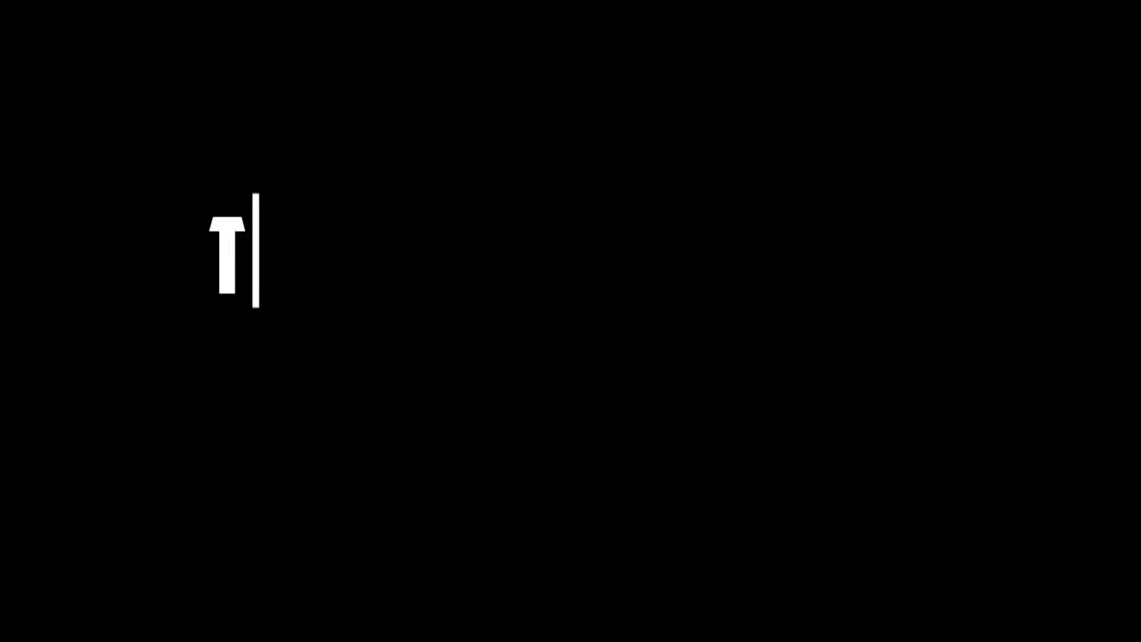
type("TOPIC OF NEXT VIDEO I WILL CREATE FOR YOU")
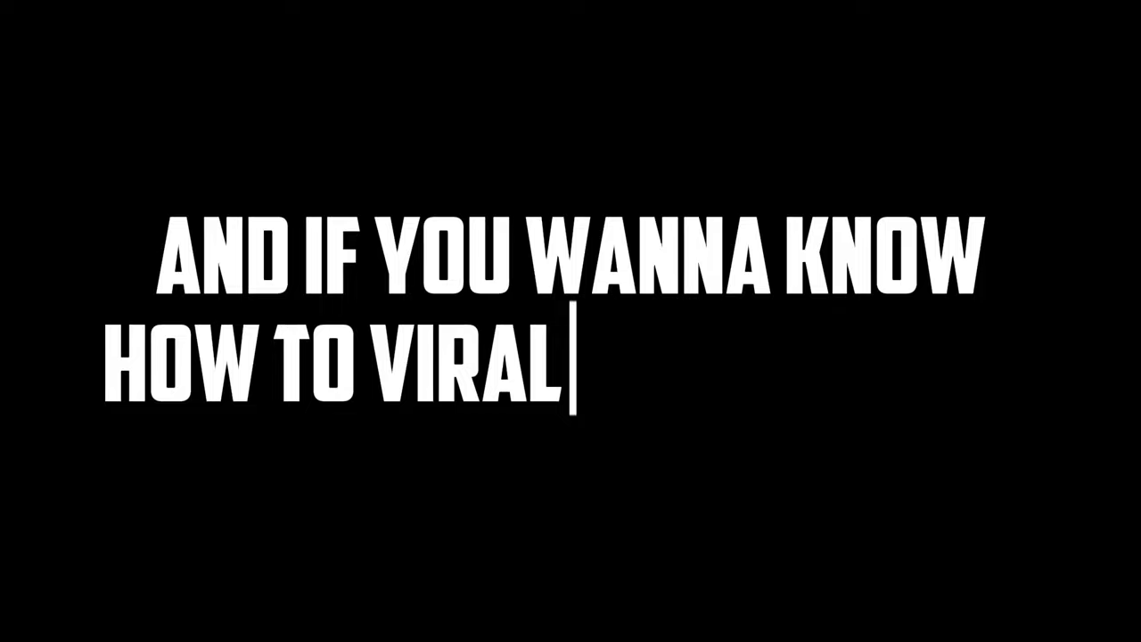
type("SHORT VIDEOS")
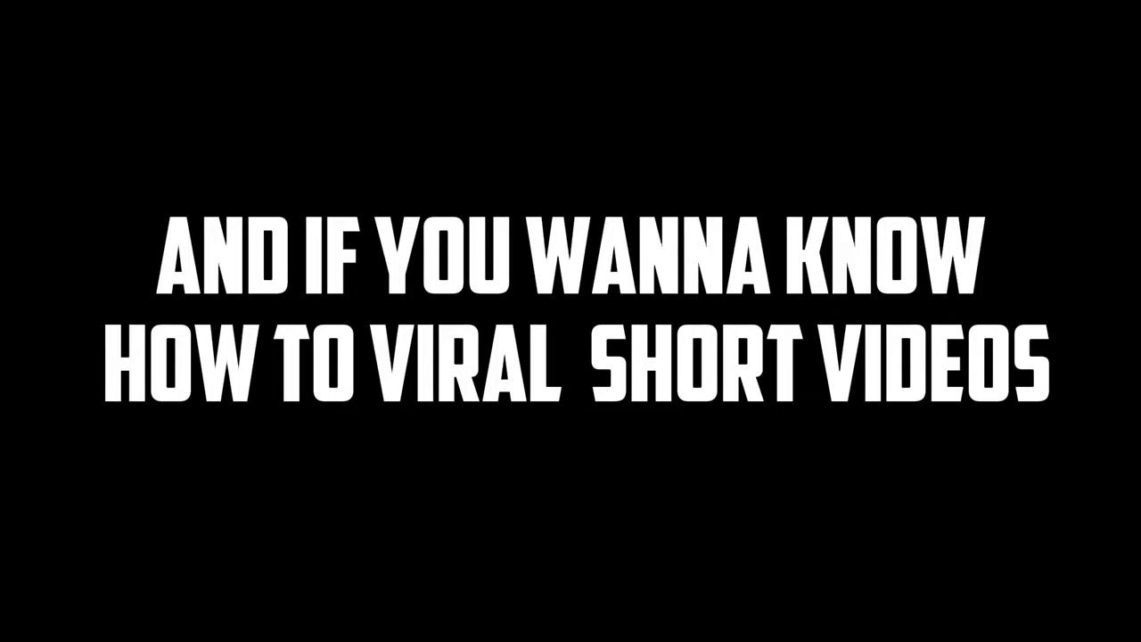